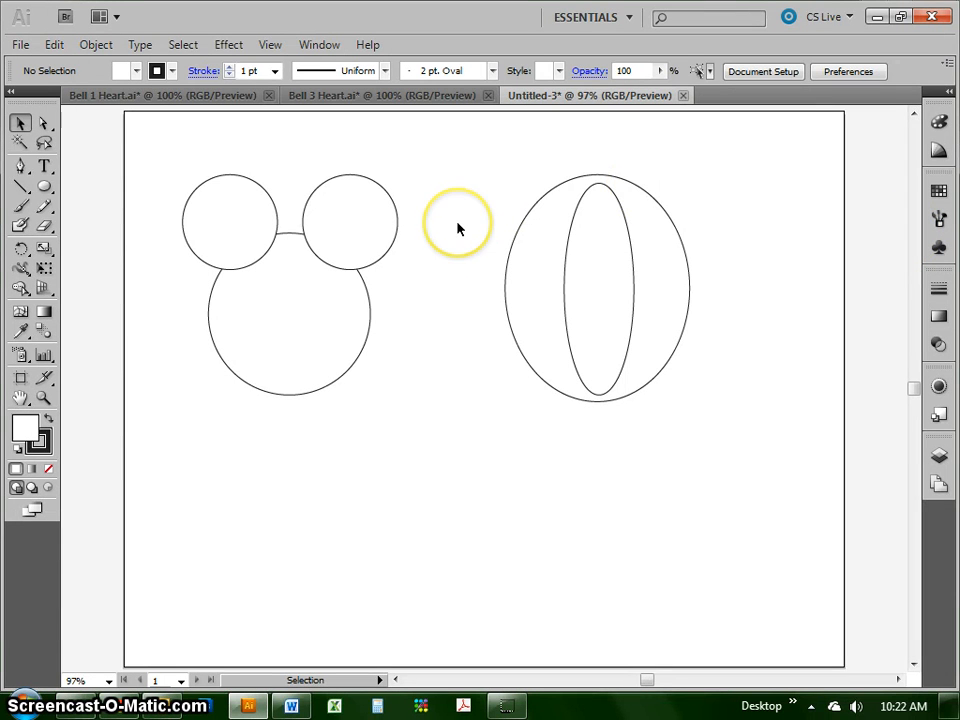
mouse_move(185, 260)
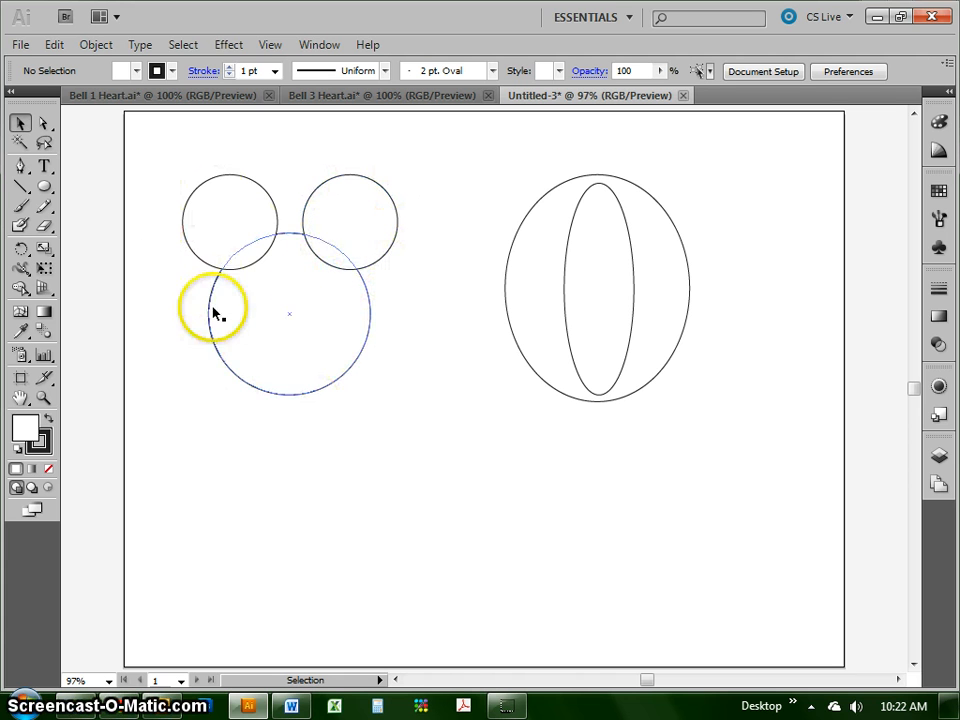
mouse_move(285, 260)
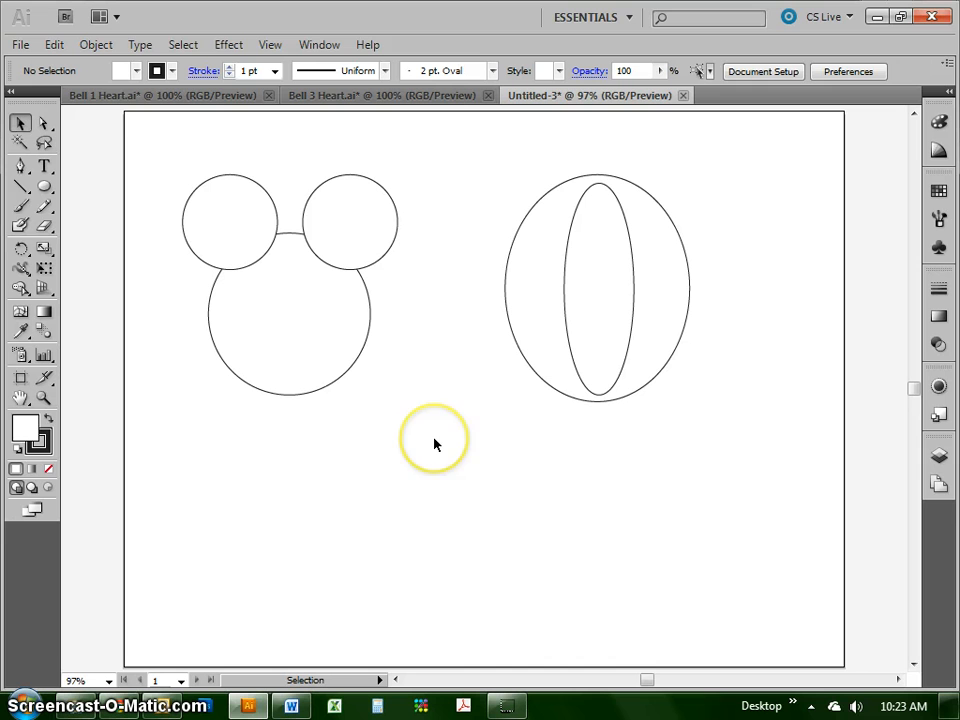
mouse_move(434, 444)
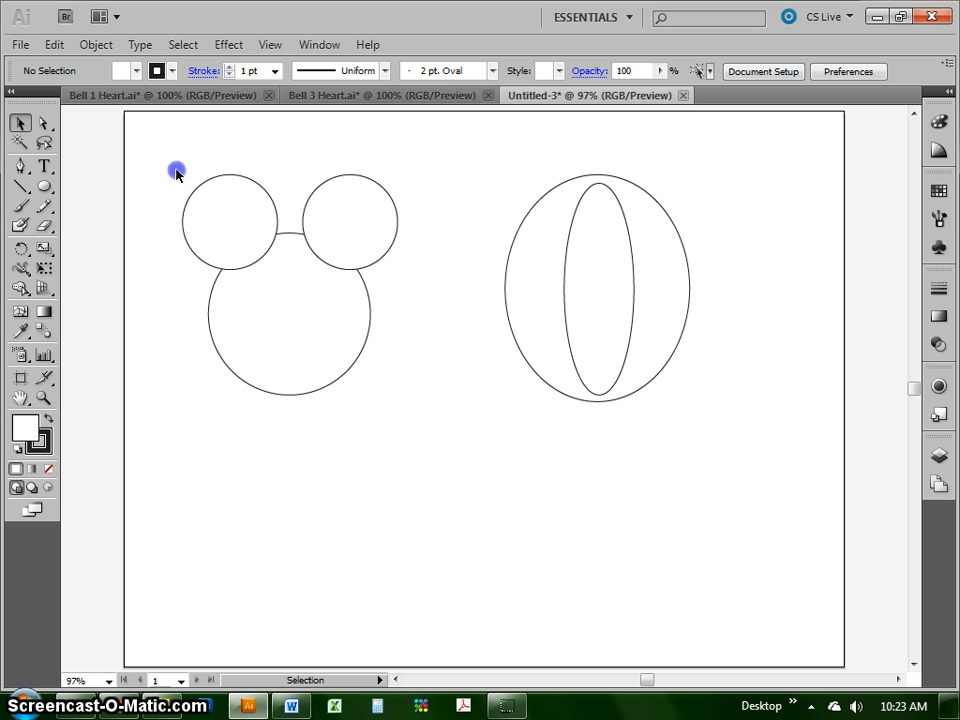
Unite the three overlapping circles into one mouse-head shape with the Shape Builder Tool
drag(177, 169, 452, 446)
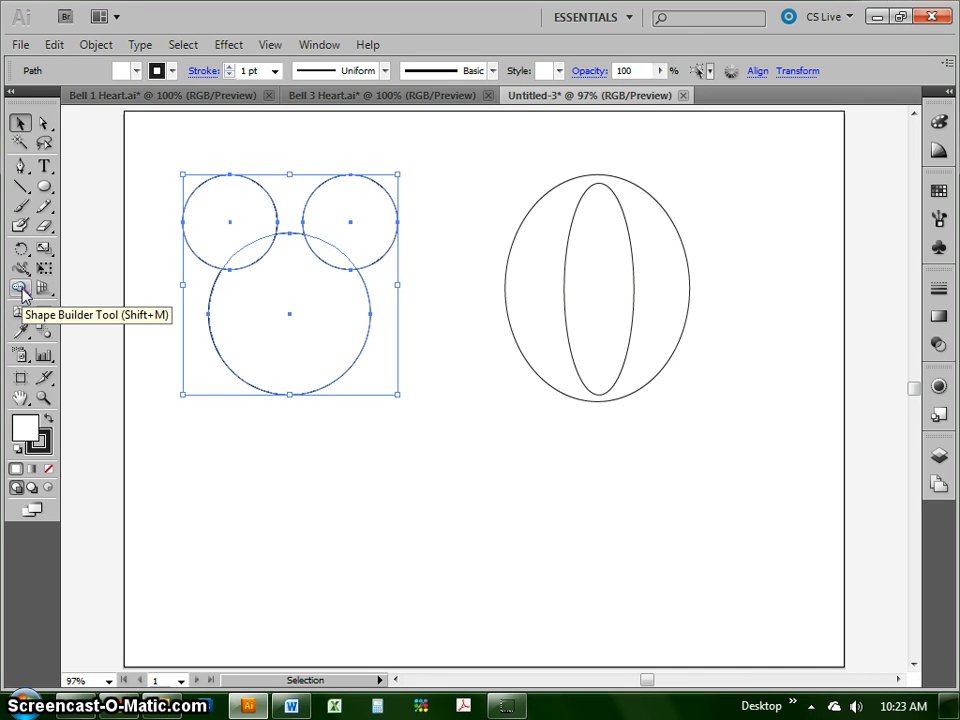
click(19, 288)
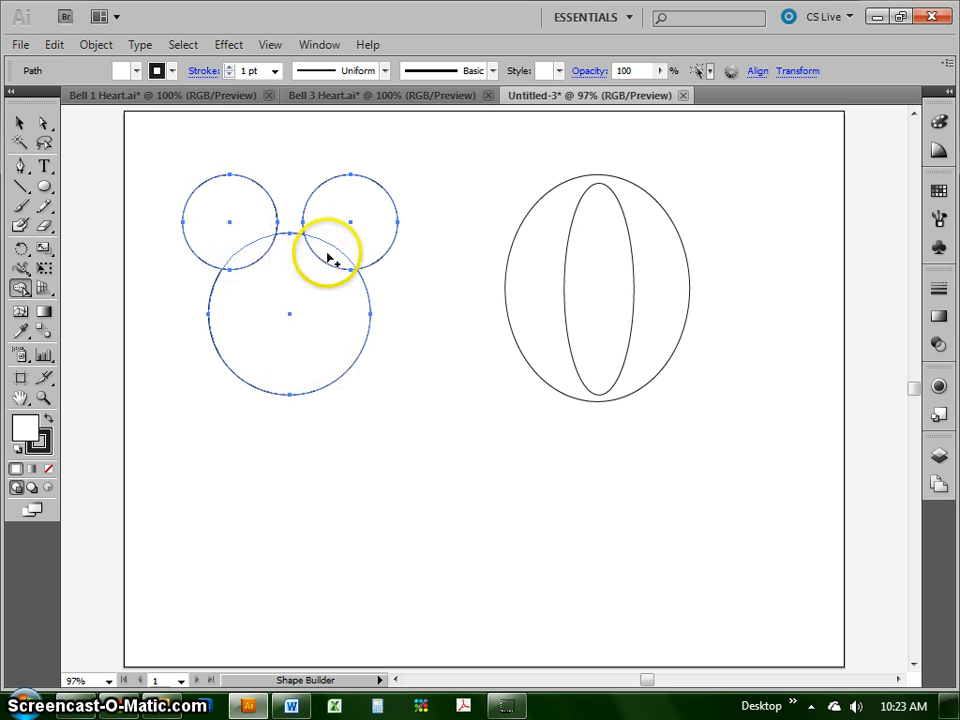
click(320, 300)
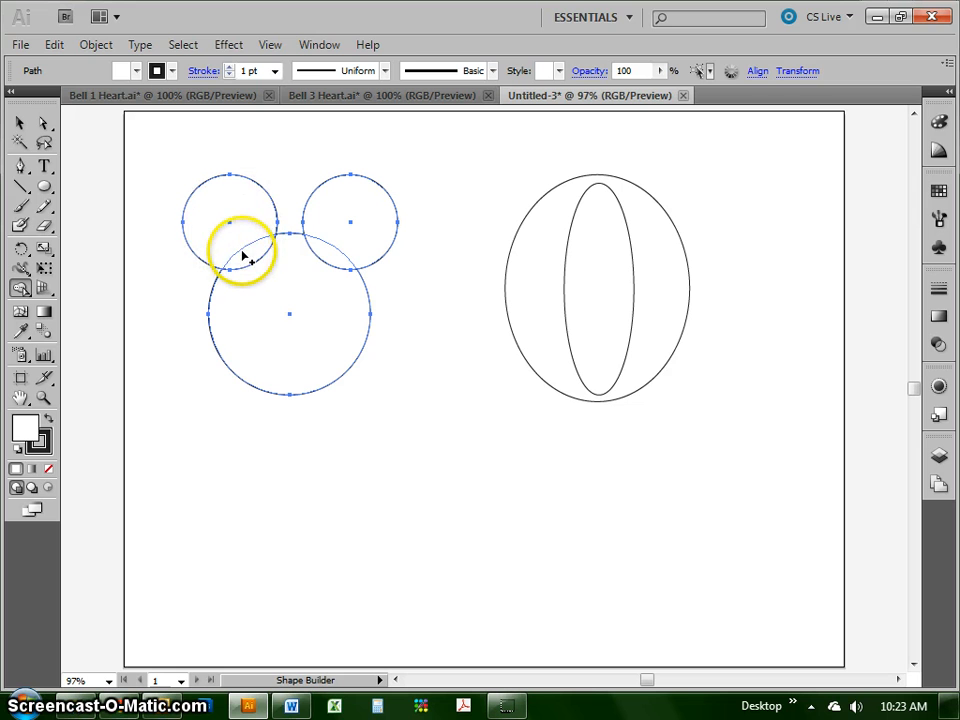
mouse_move(325, 258)
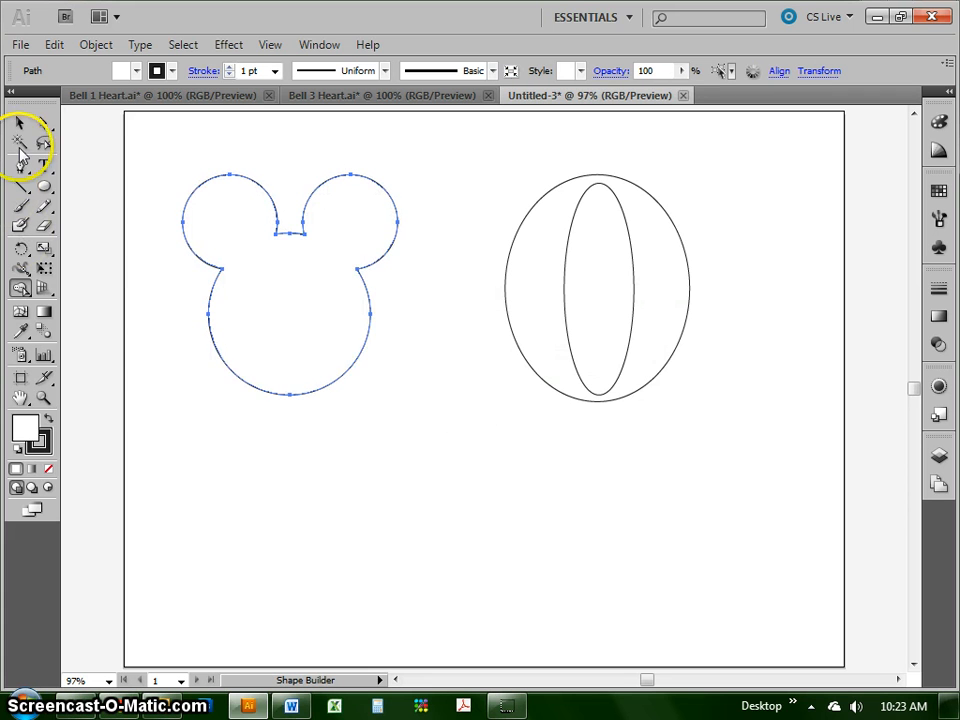
click(18, 123)
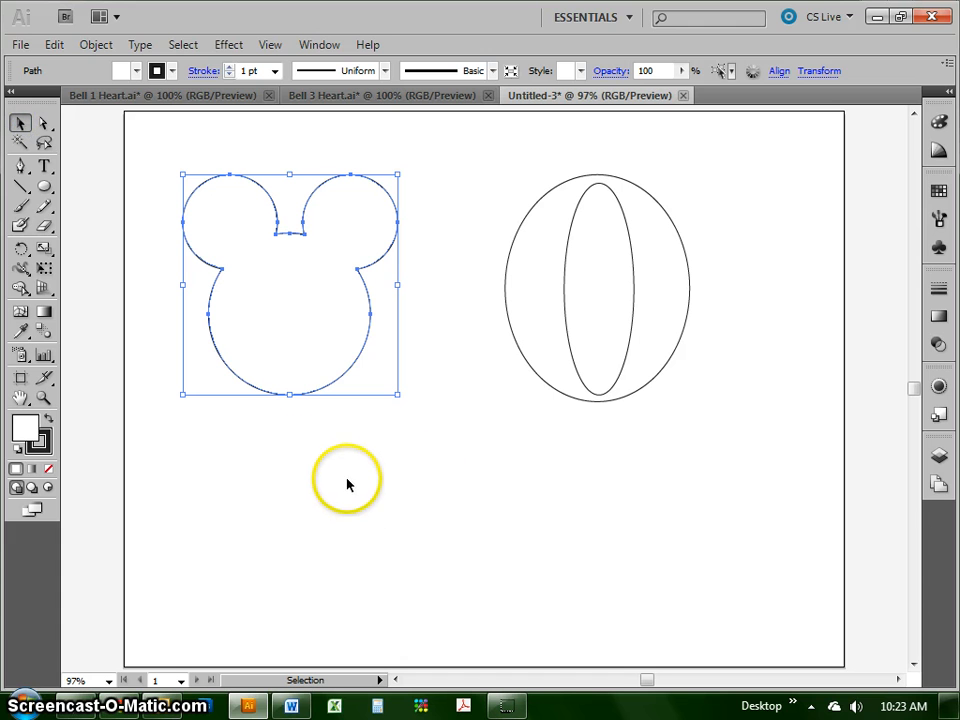
mouse_move(347, 489)
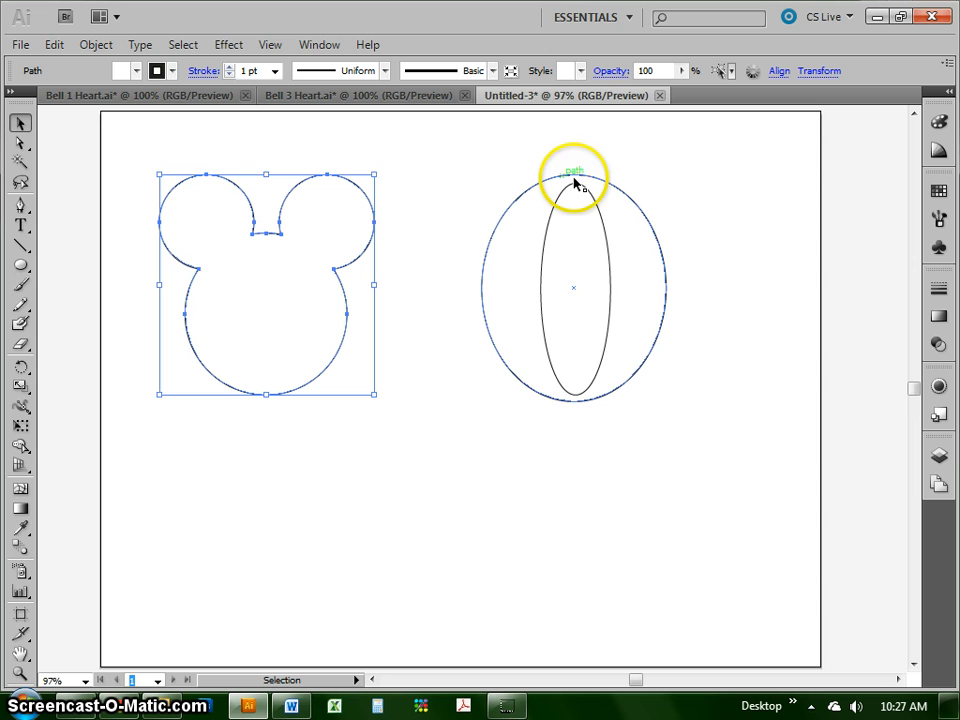
mouse_move(628, 212)
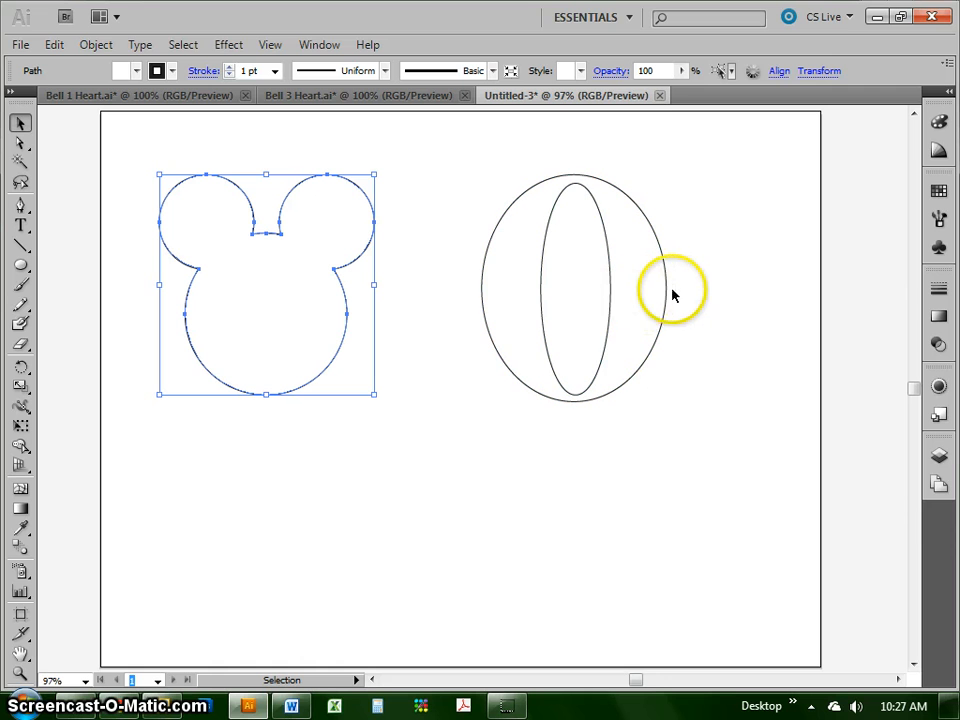
mouse_move(715, 235)
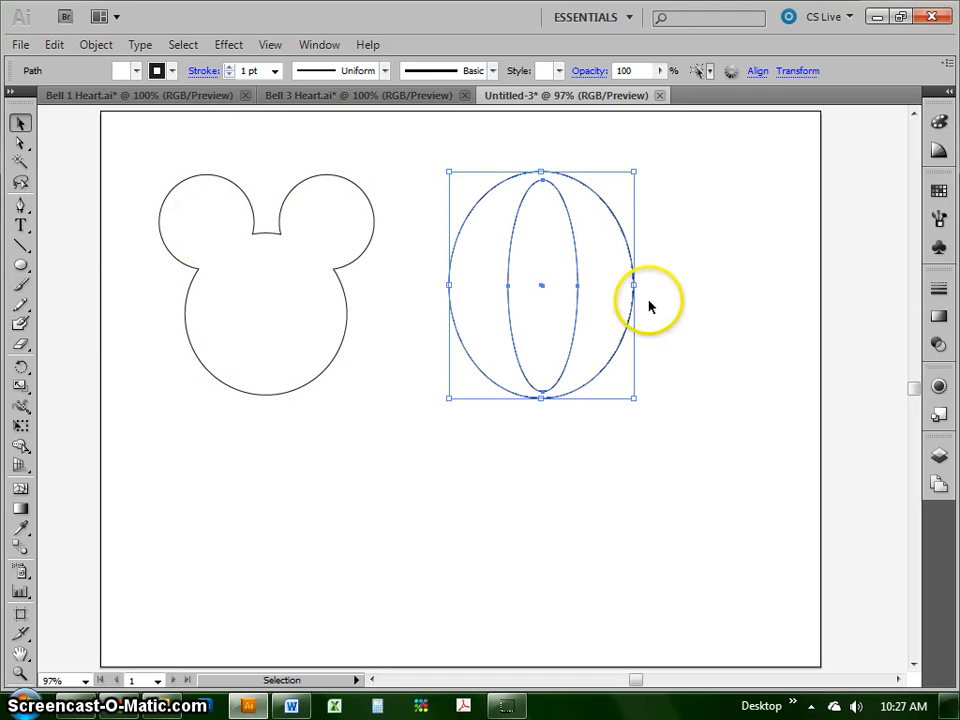
mouse_move(170, 338)
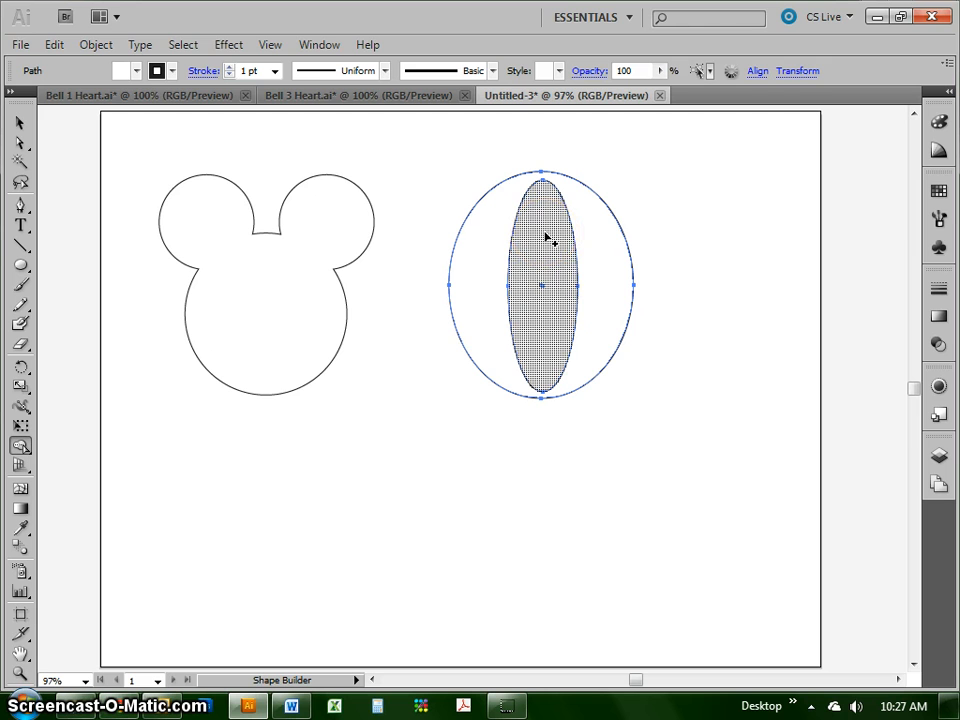
mouse_move(545, 253)
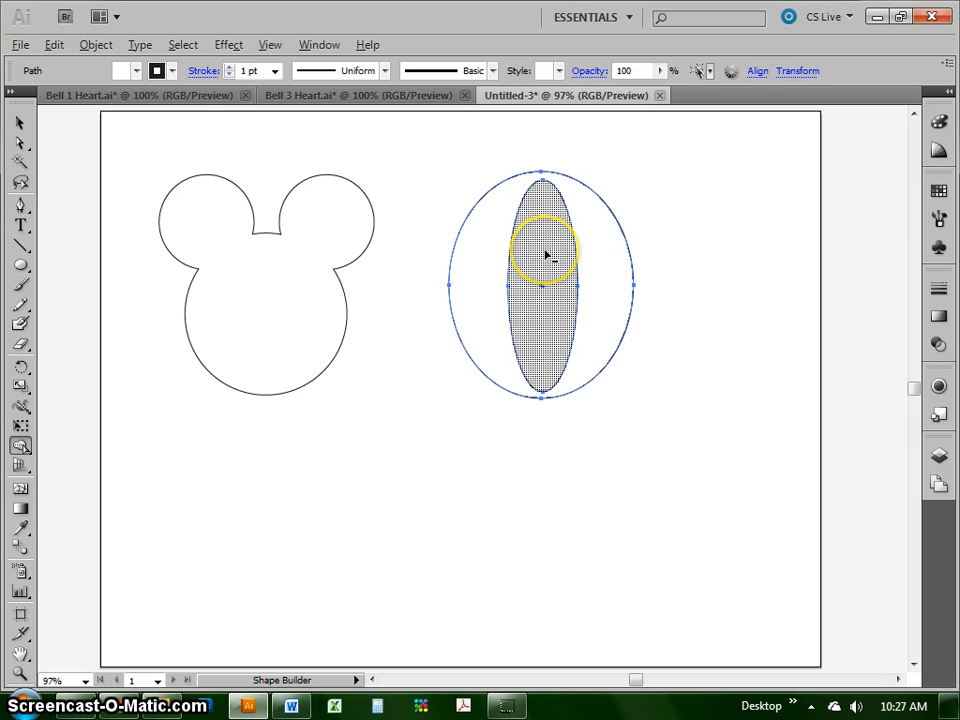
Cut the inner oval out of the O and move the O over the mouse head
click(545, 255)
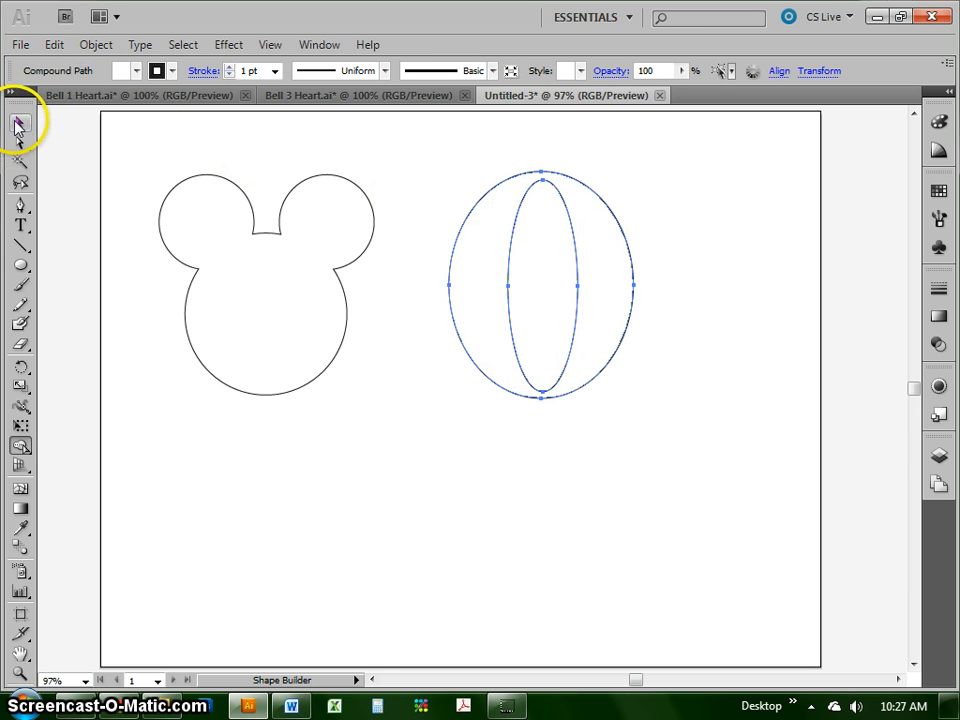
click(15, 122)
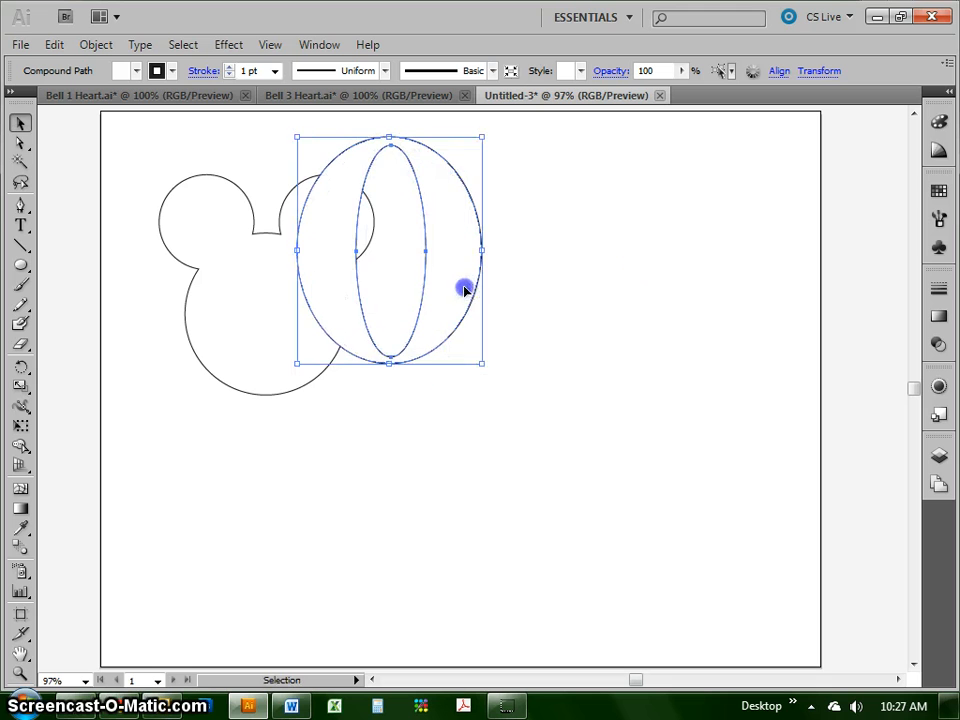
drag(465, 290, 380, 290)
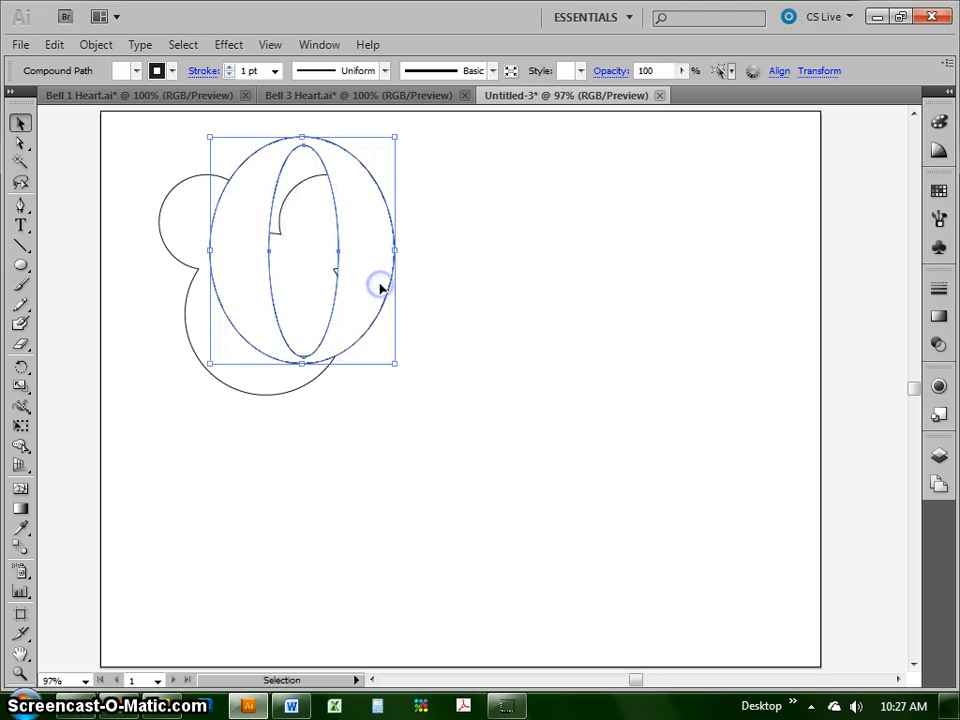
drag(380, 290, 538, 300)
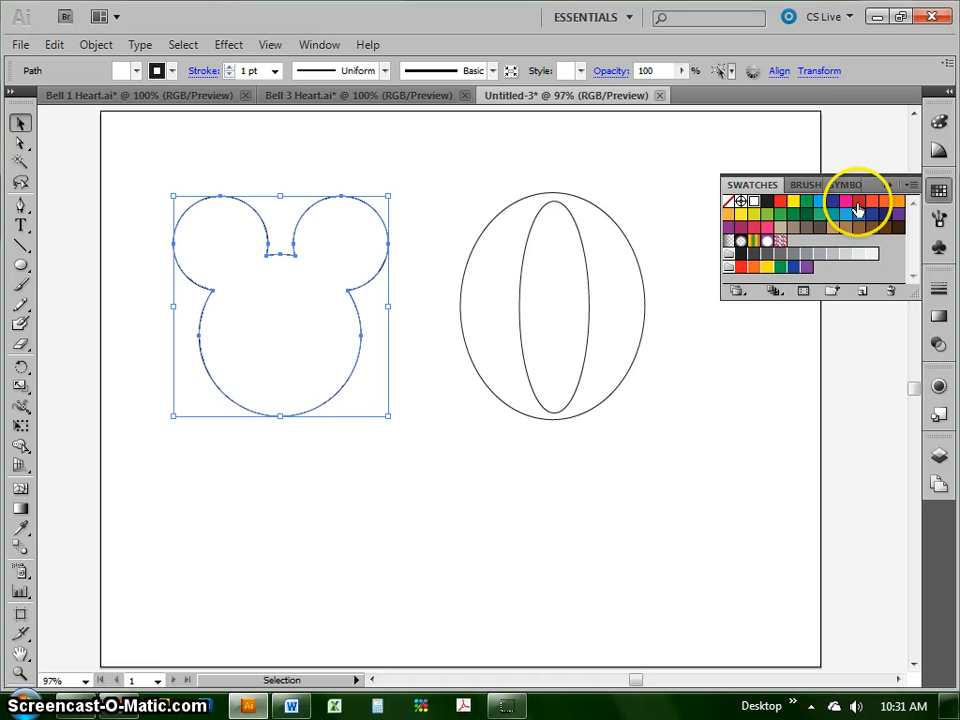
Fill both shapes with the red swatch and raise the black stroke weight to 8 pt
click(843, 201)
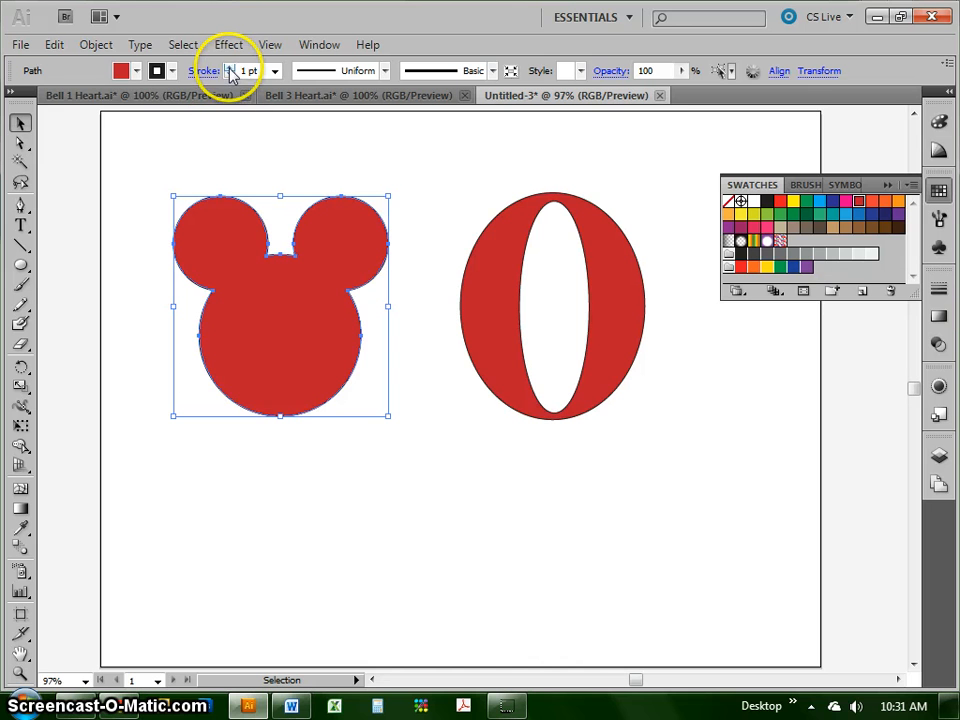
click(231, 70)
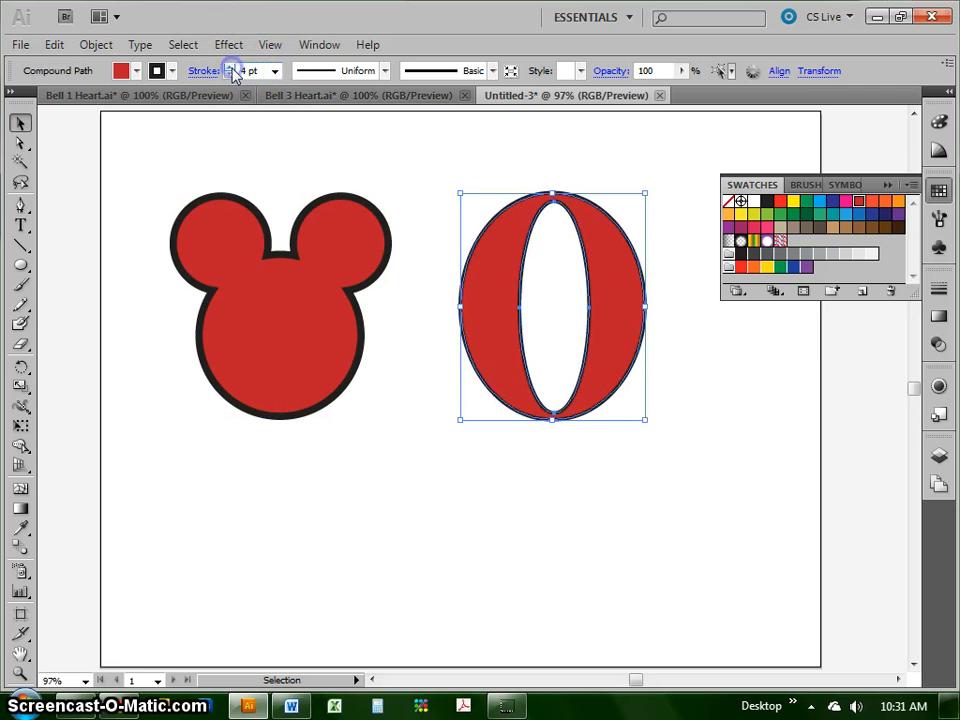
click(237, 70)
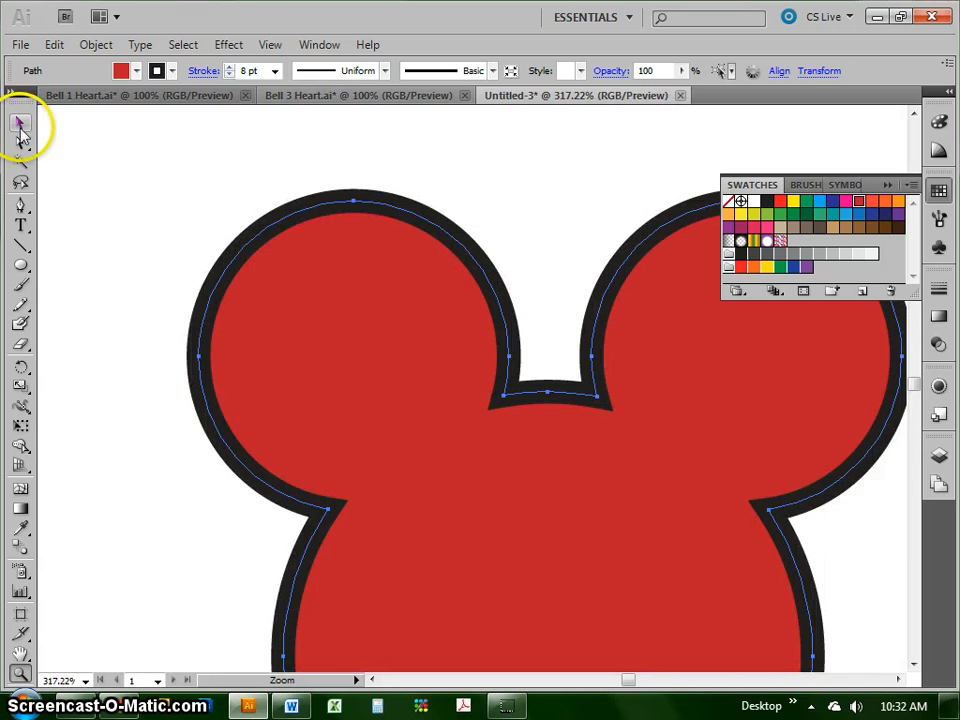
Set the mouse head's 8 pt black stroke to Align Stroke to Outside
click(20, 122)
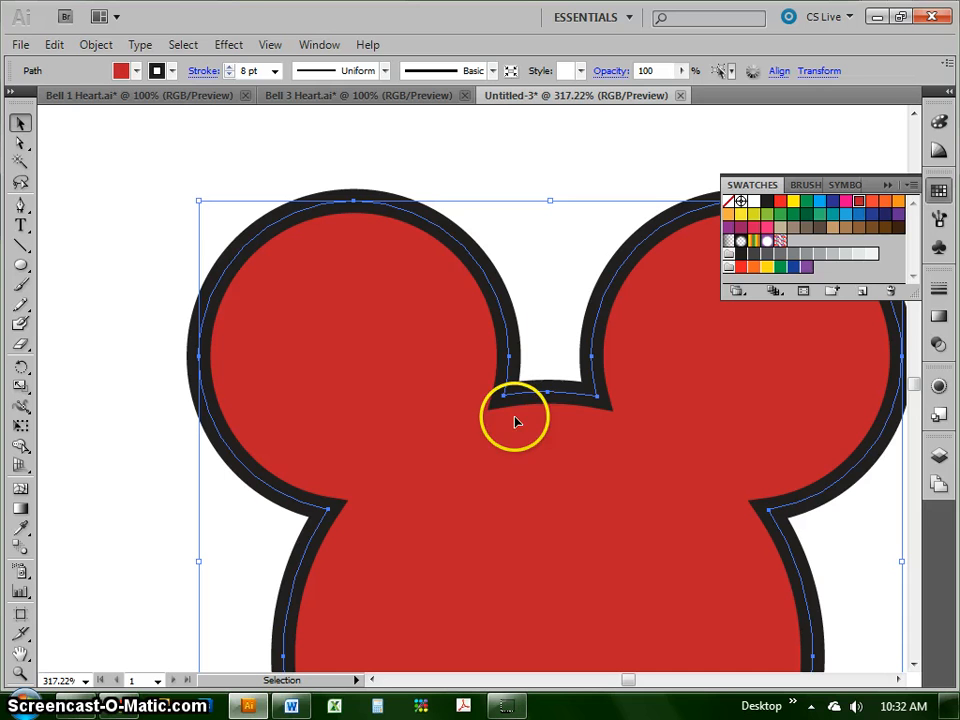
mouse_move(550, 385)
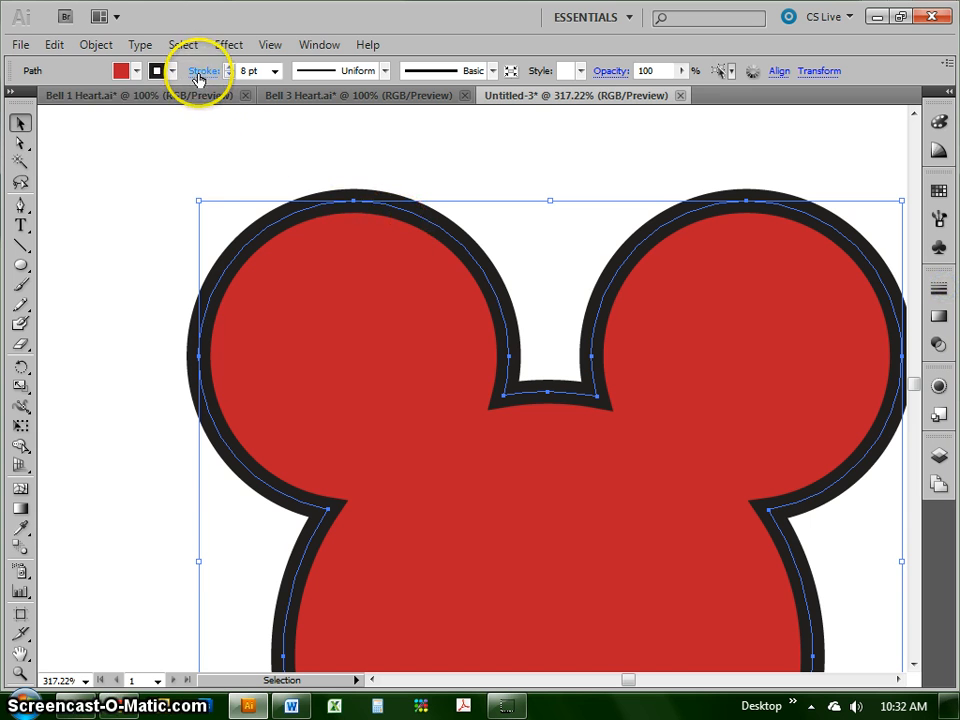
click(204, 70)
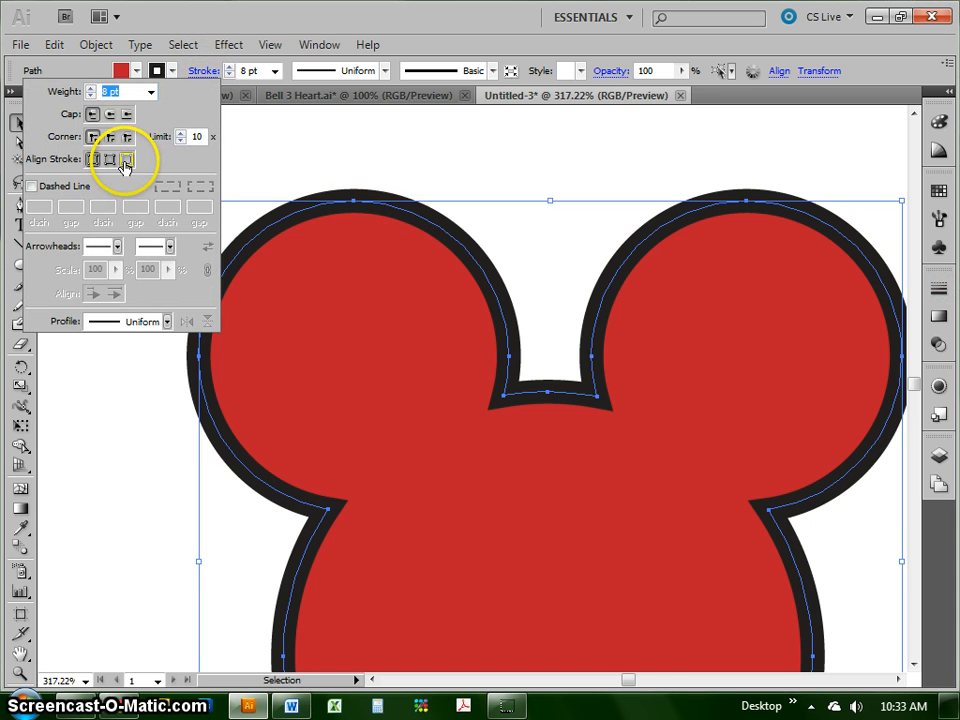
mouse_move(124, 158)
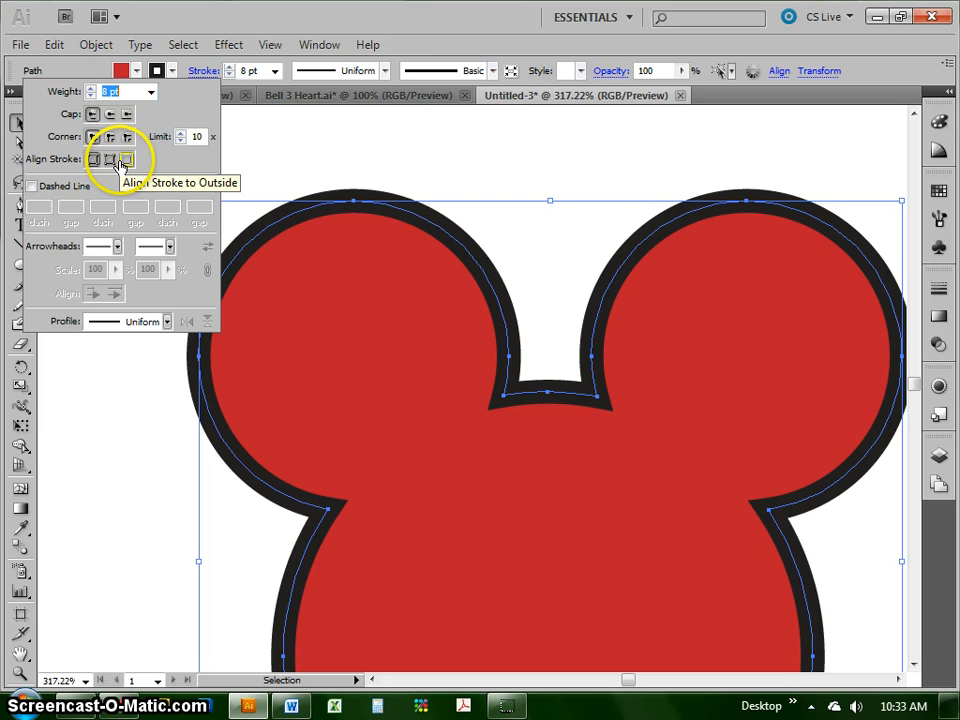
click(110, 159)
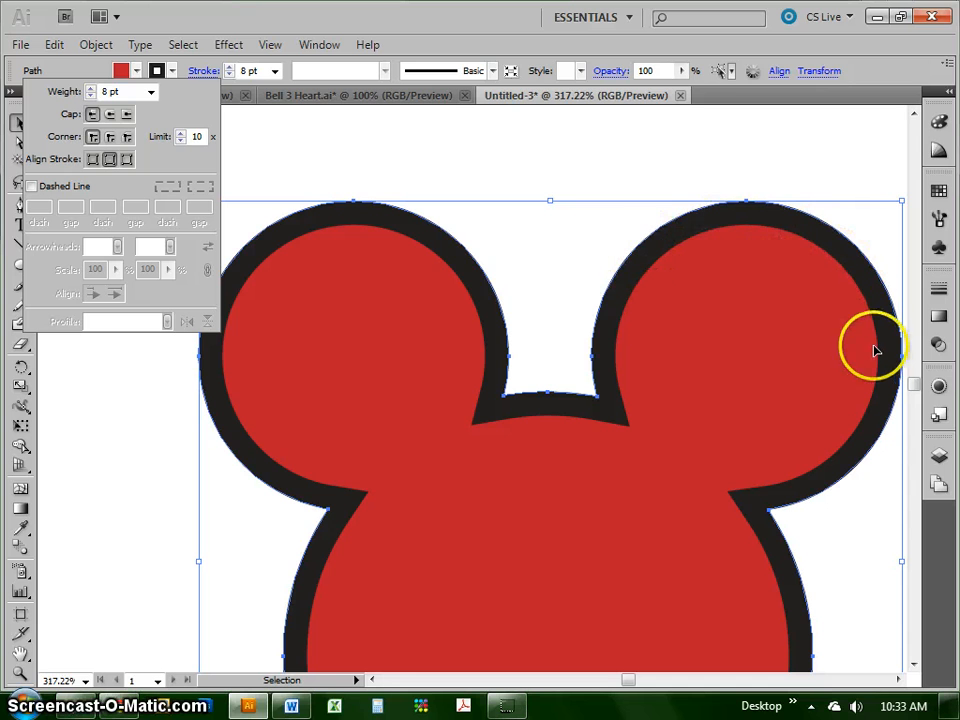
click(126, 159)
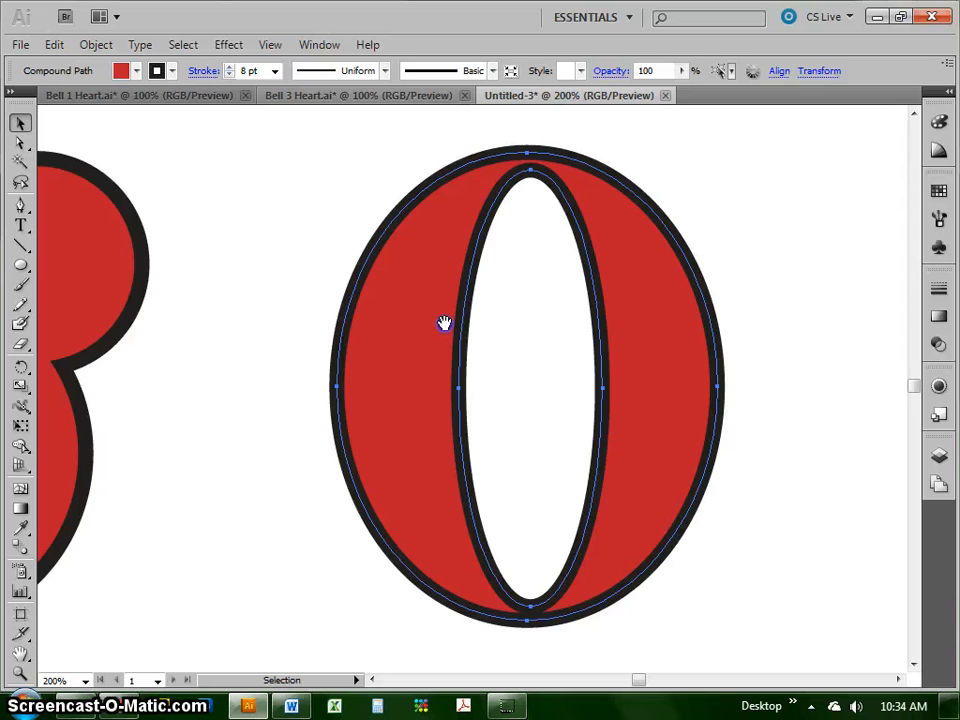
Open the Appearance panel for the selected O and close the Graphic Styles panel
click(445, 322)
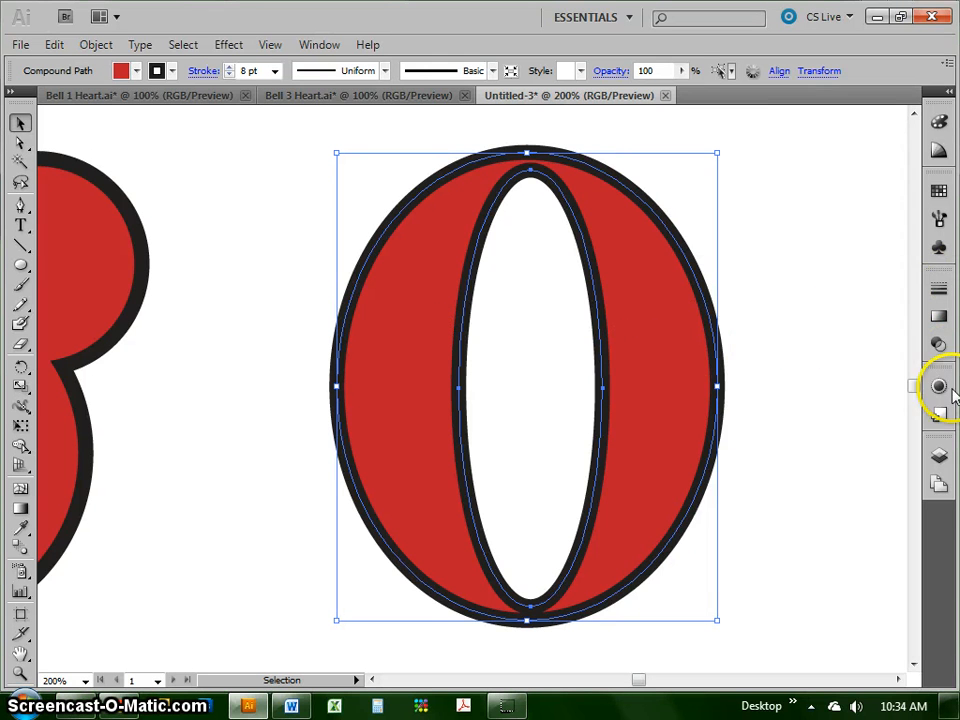
mouse_move(938, 387)
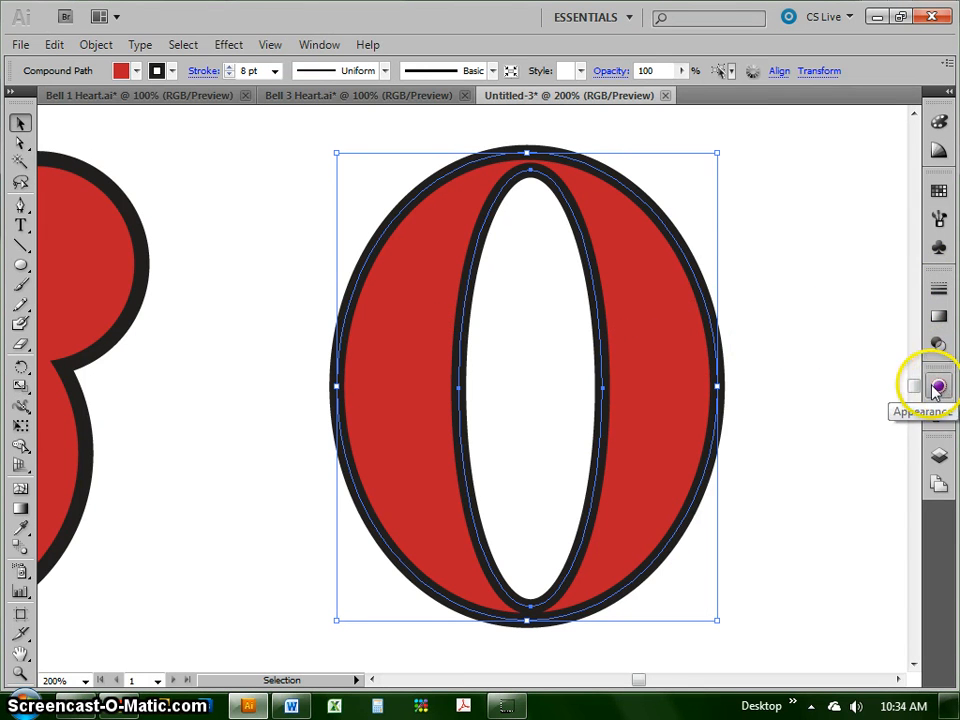
mouse_move(938, 405)
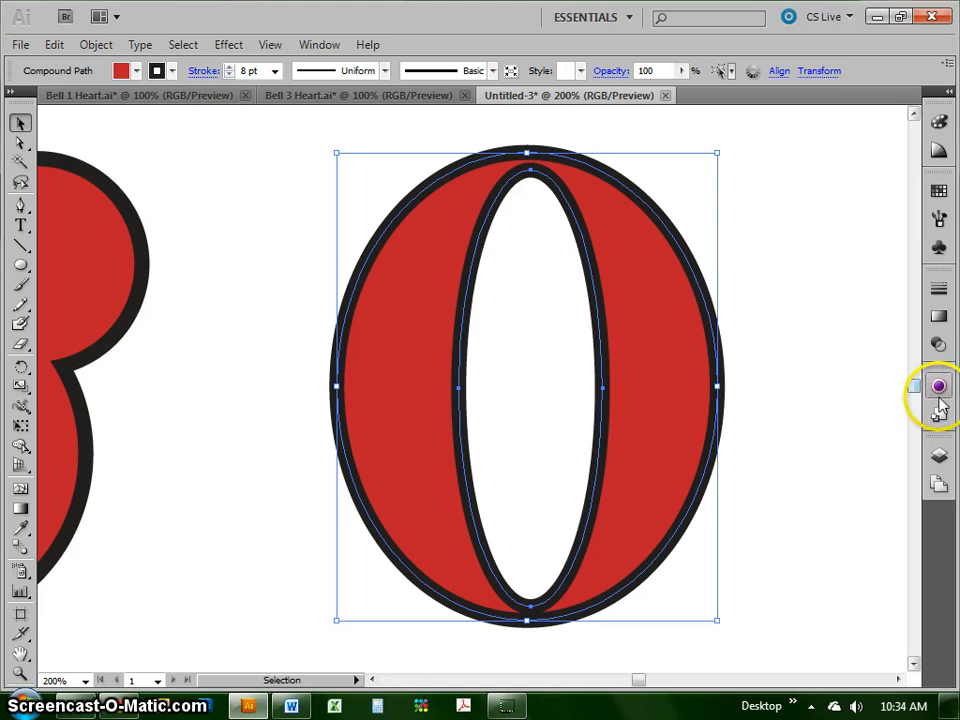
click(938, 385)
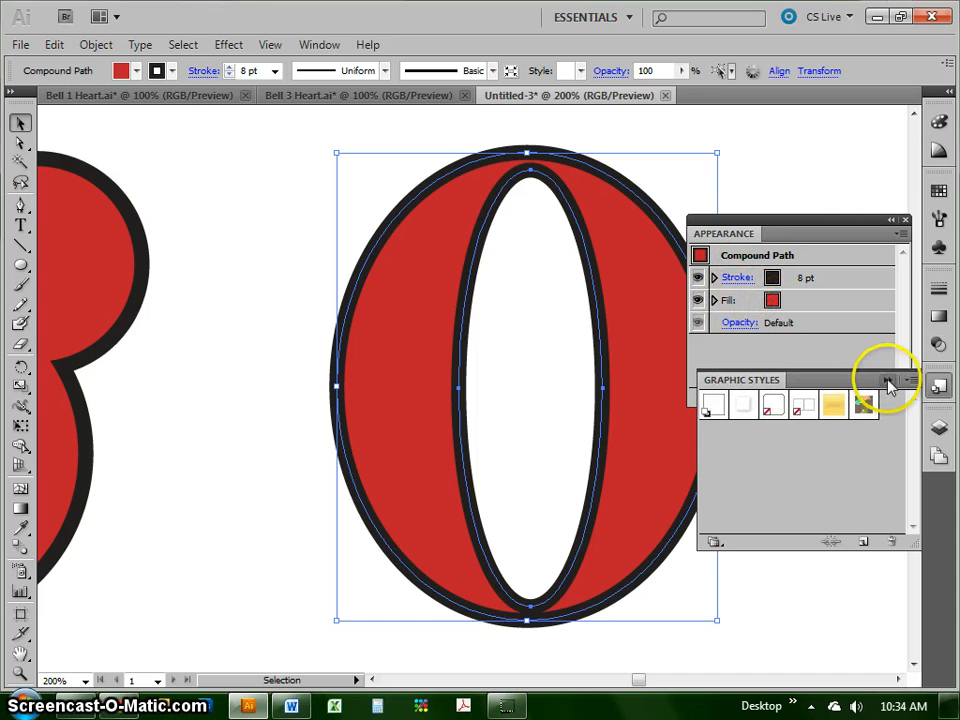
click(888, 380)
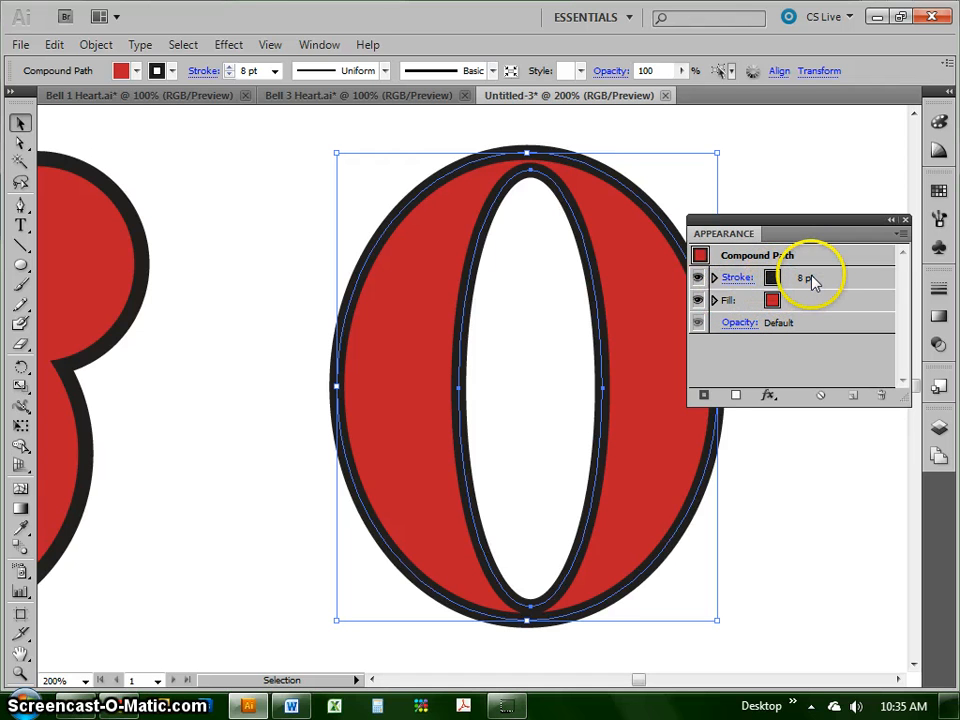
Set the O's stroke to Align Stroke to Outside from the Appearance panel
click(737, 277)
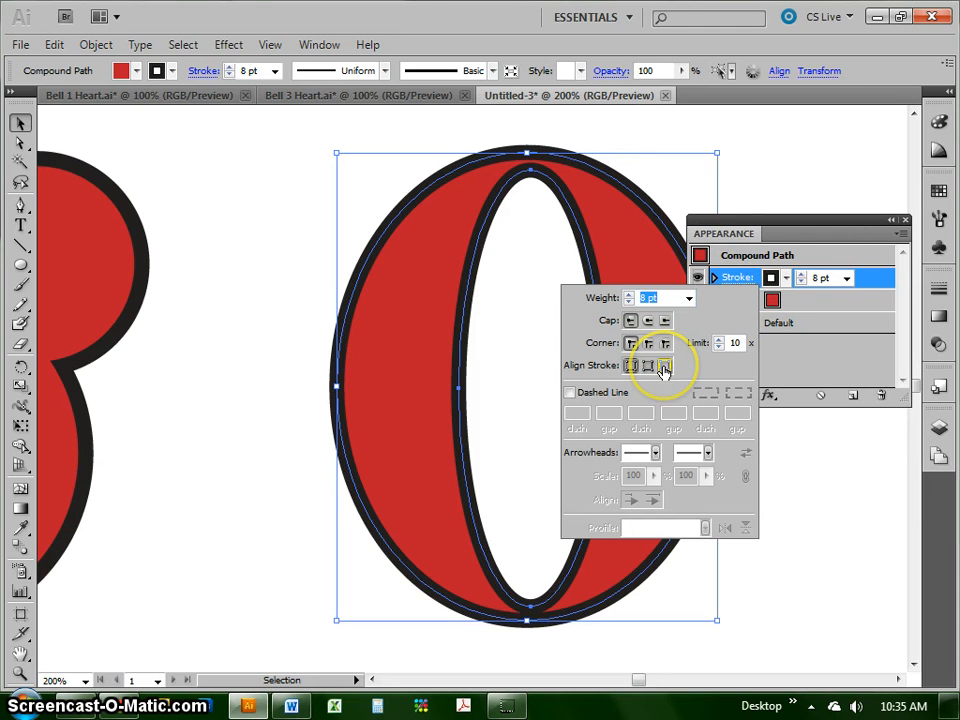
click(664, 365)
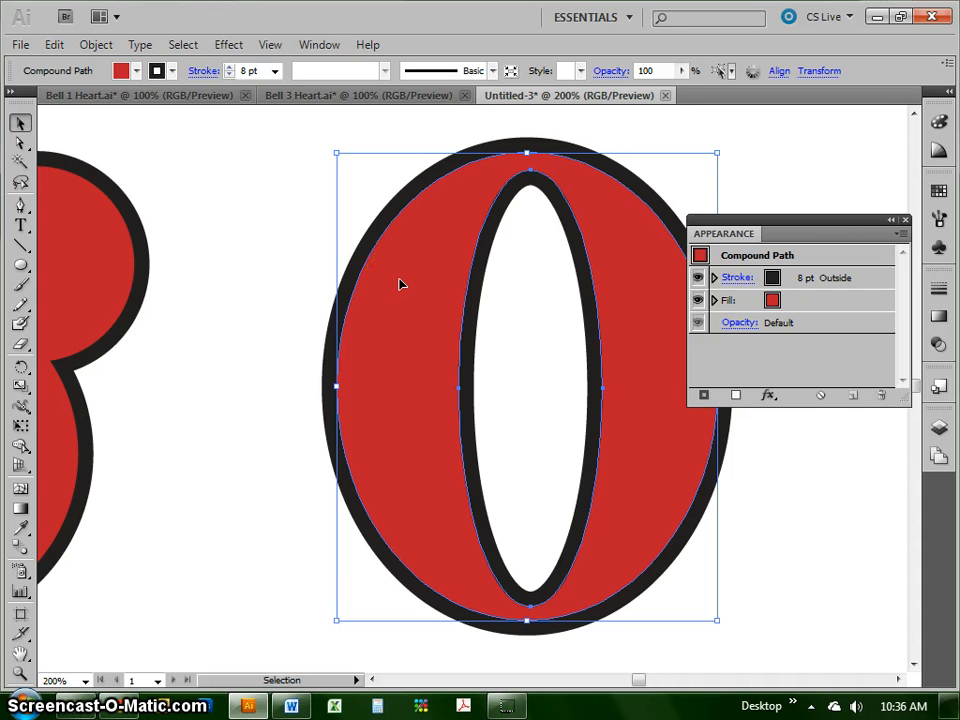
mouse_move(182, 551)
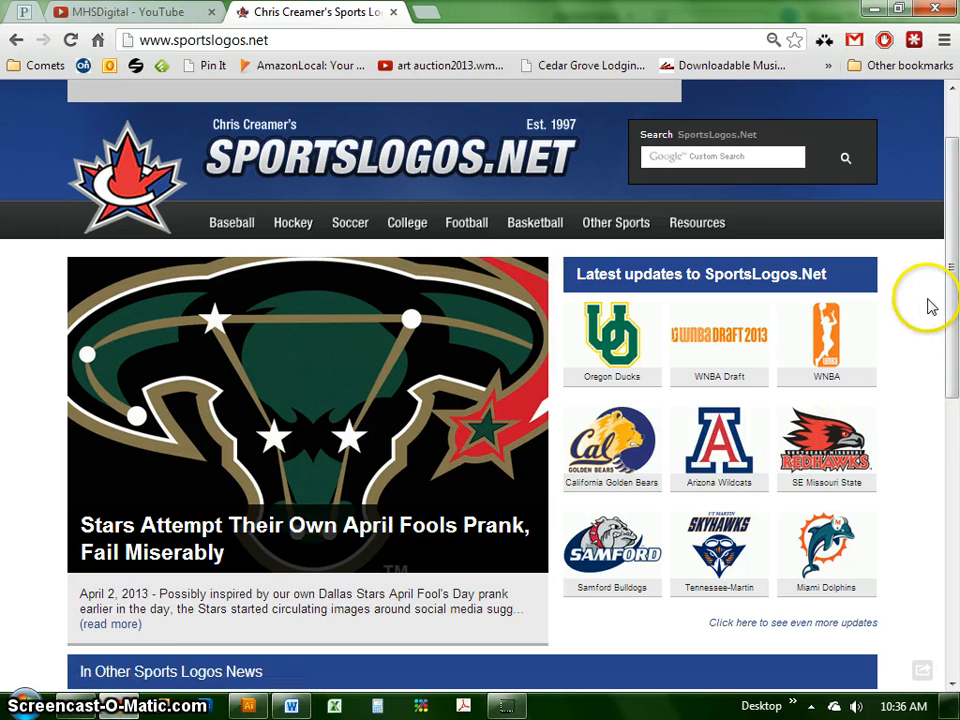
View the 1994–1998 Oregon Ducks OU logo on sportslogos.net, then return to Illustrator
scroll(down, 3)
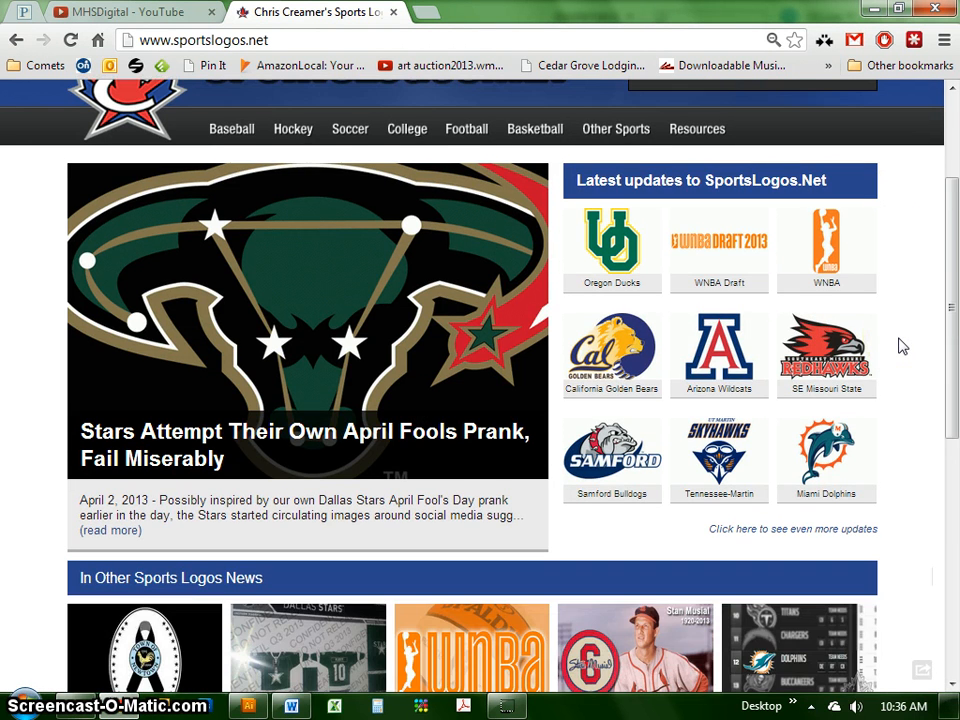
scroll(up, 3)
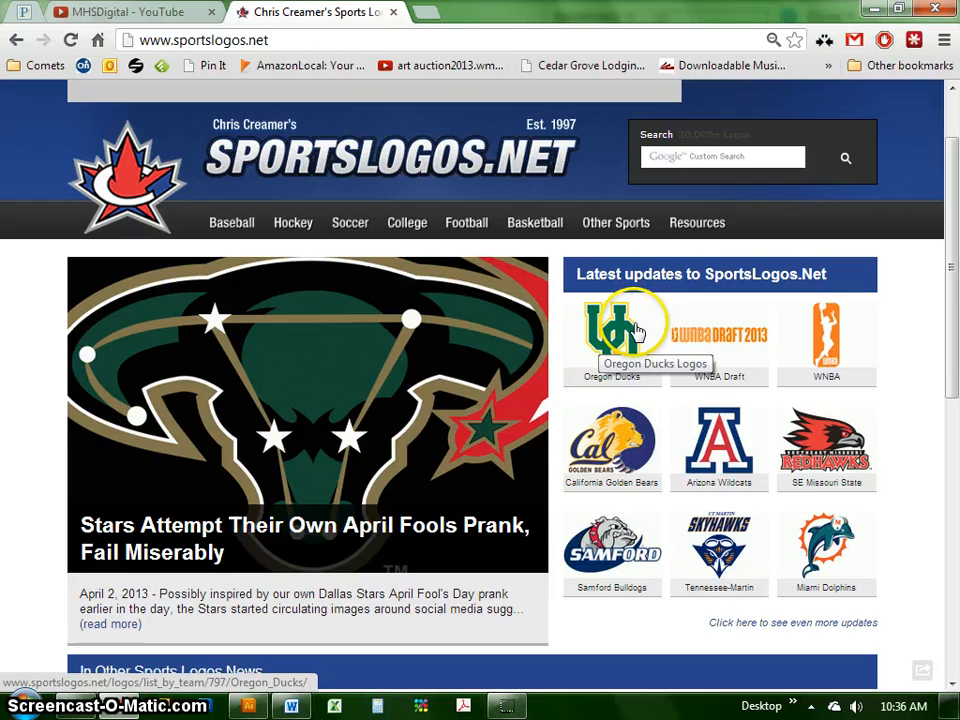
click(612, 330)
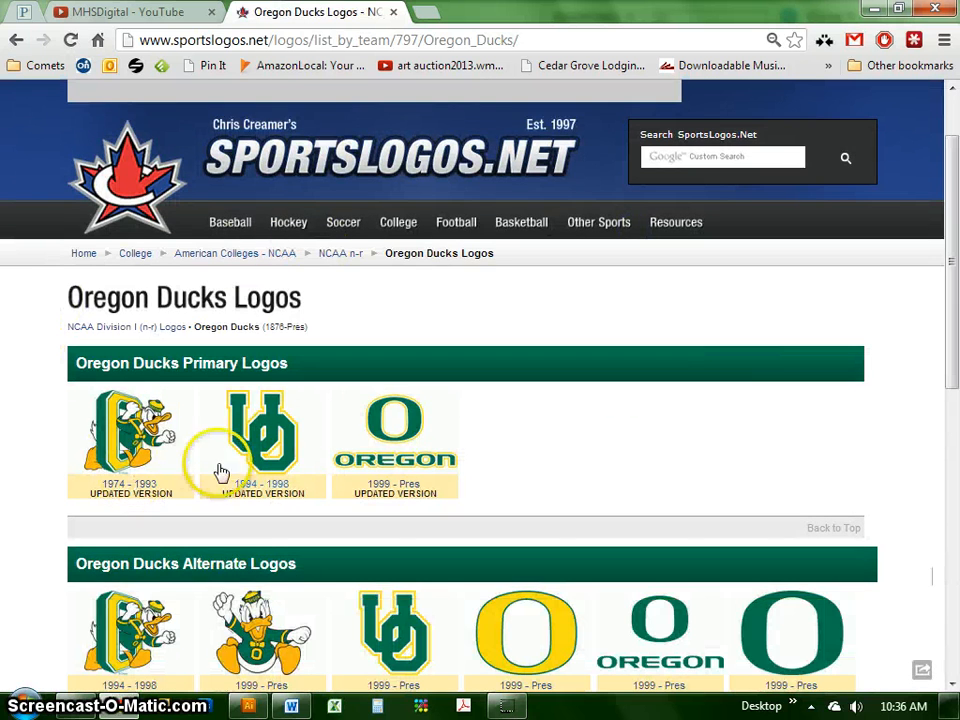
click(262, 437)
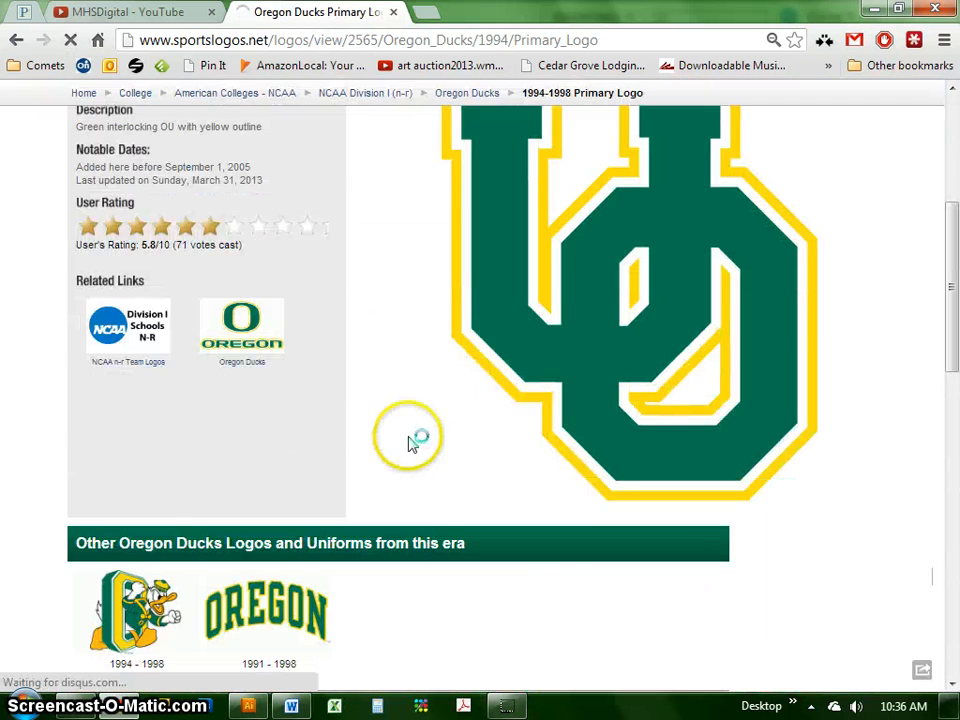
scroll(up, 3)
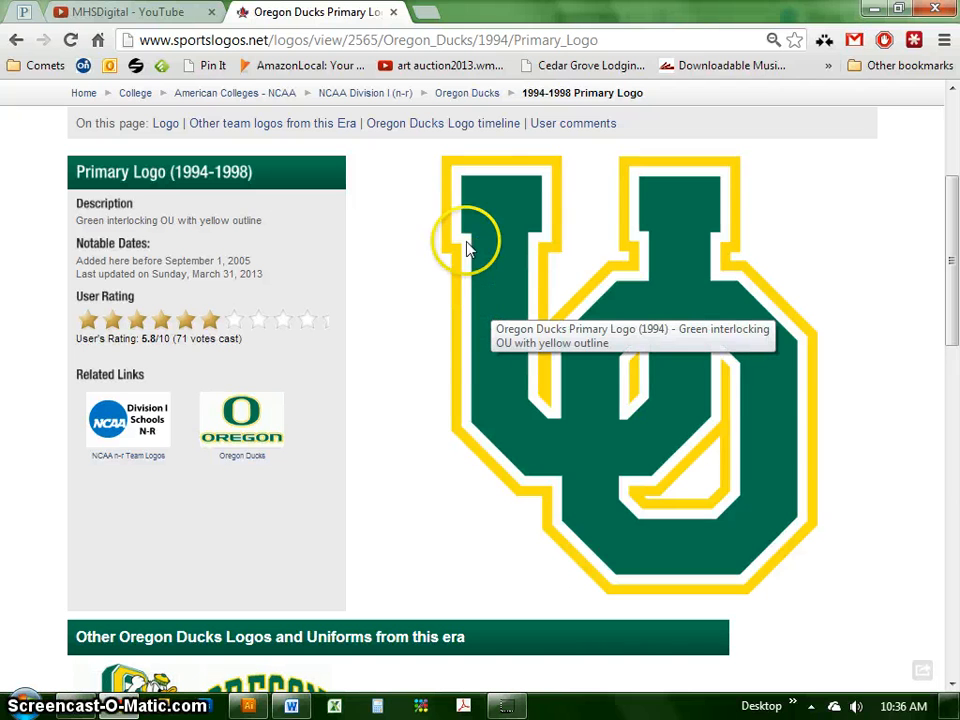
mouse_move(555, 280)
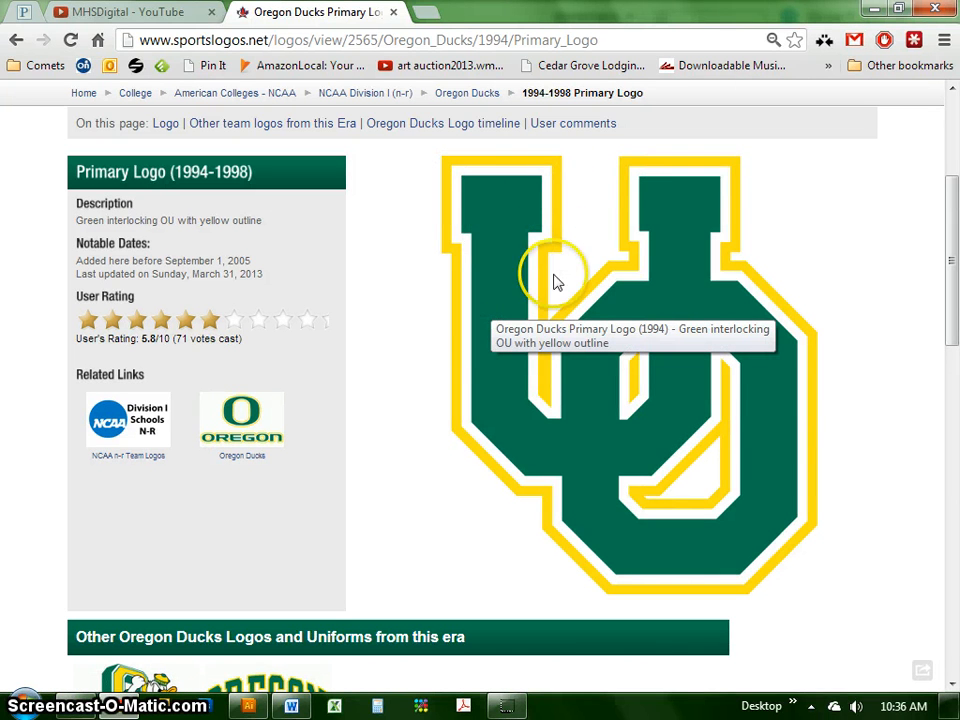
mouse_move(640, 248)
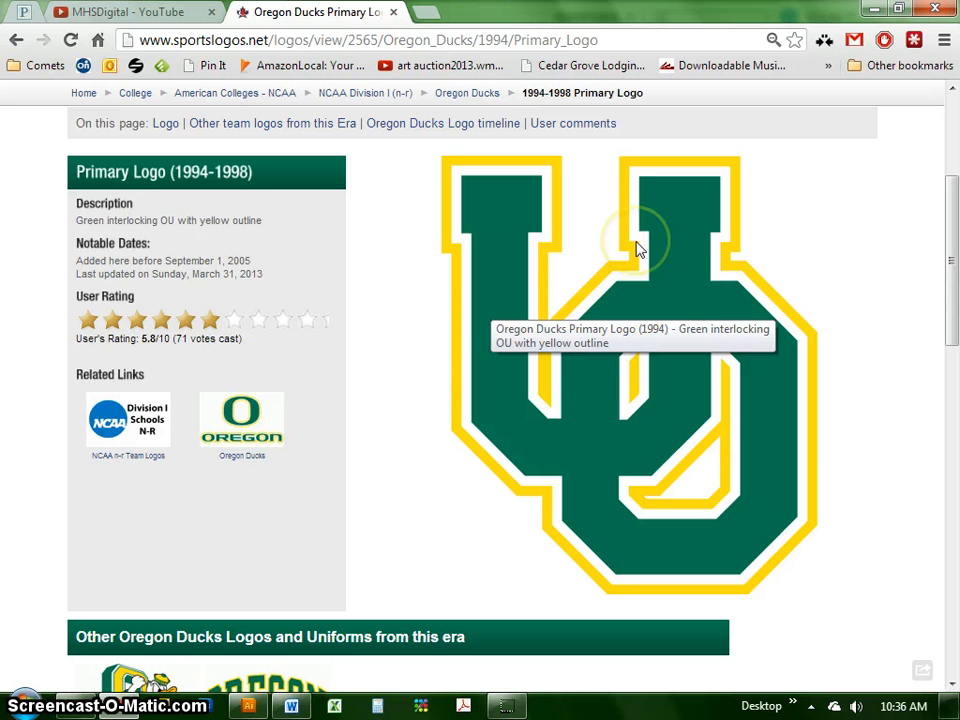
mouse_move(698, 294)
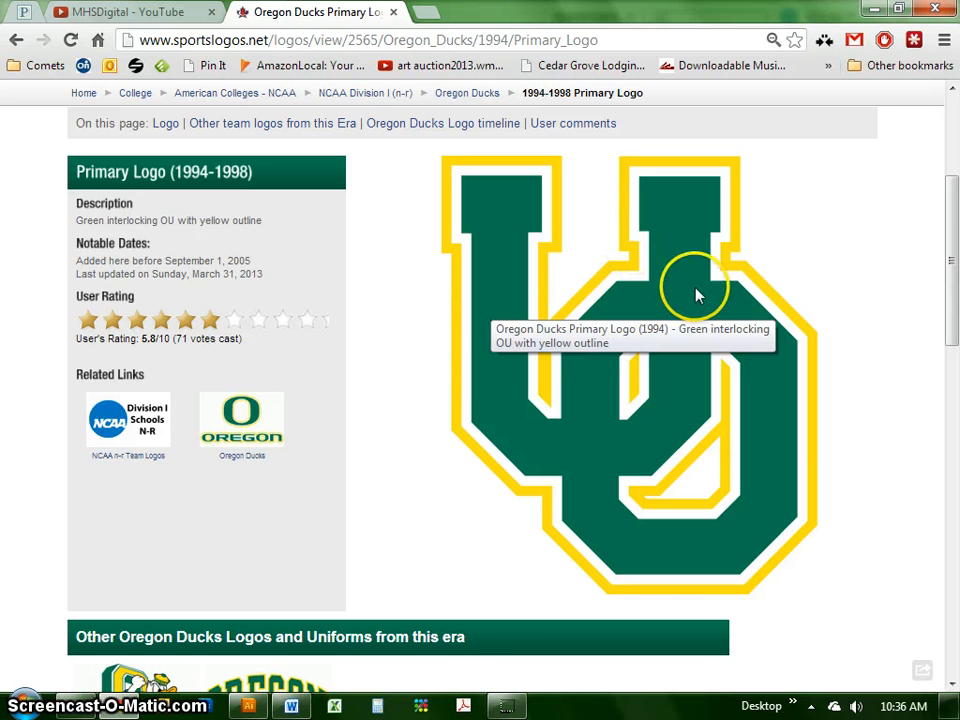
click(248, 706)
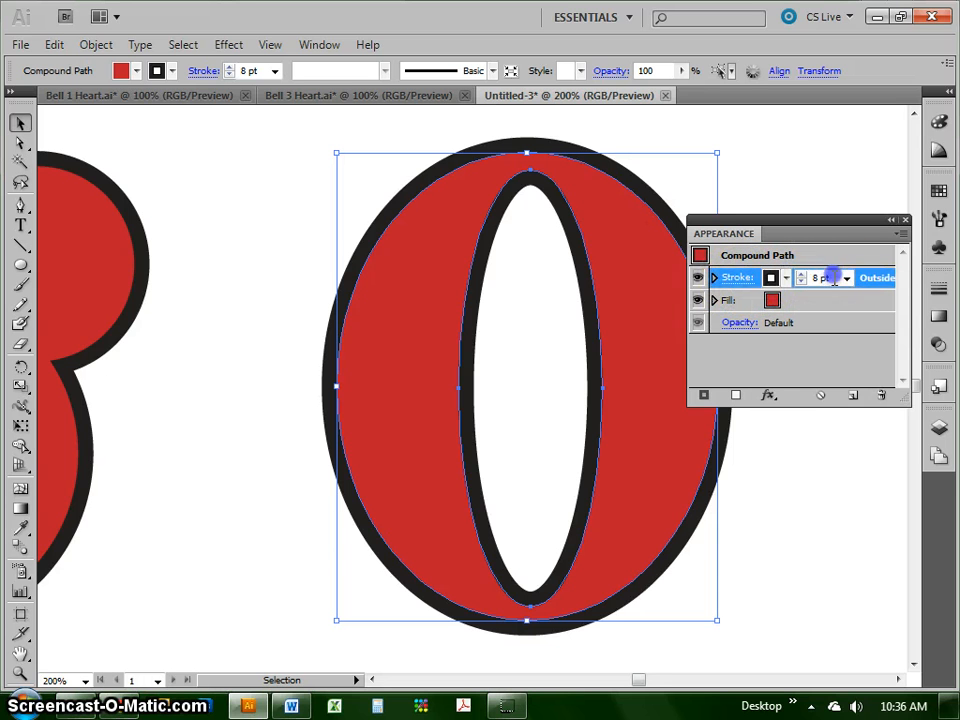
mouse_move(848, 388)
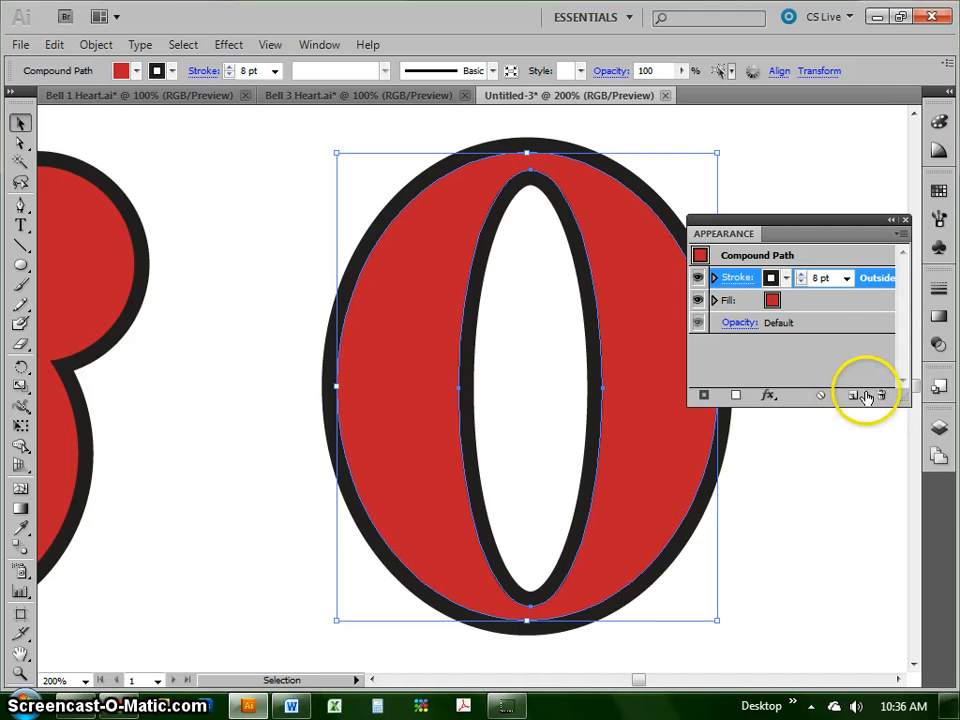
mouse_move(858, 398)
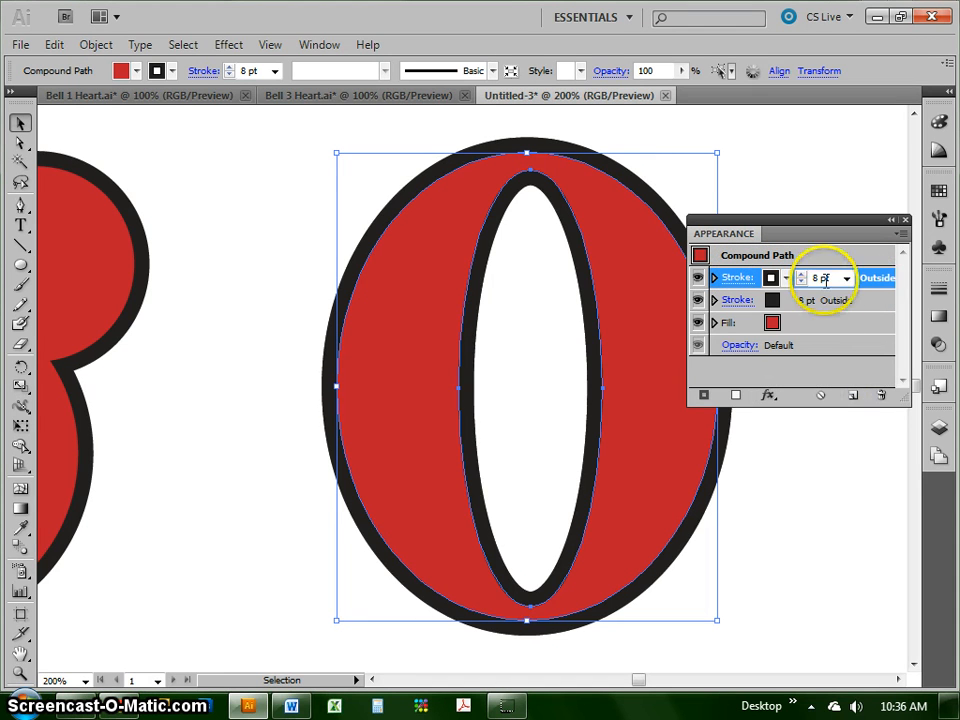
Finish editing the duplicated top stroke of the O in the Appearance panel
click(825, 370)
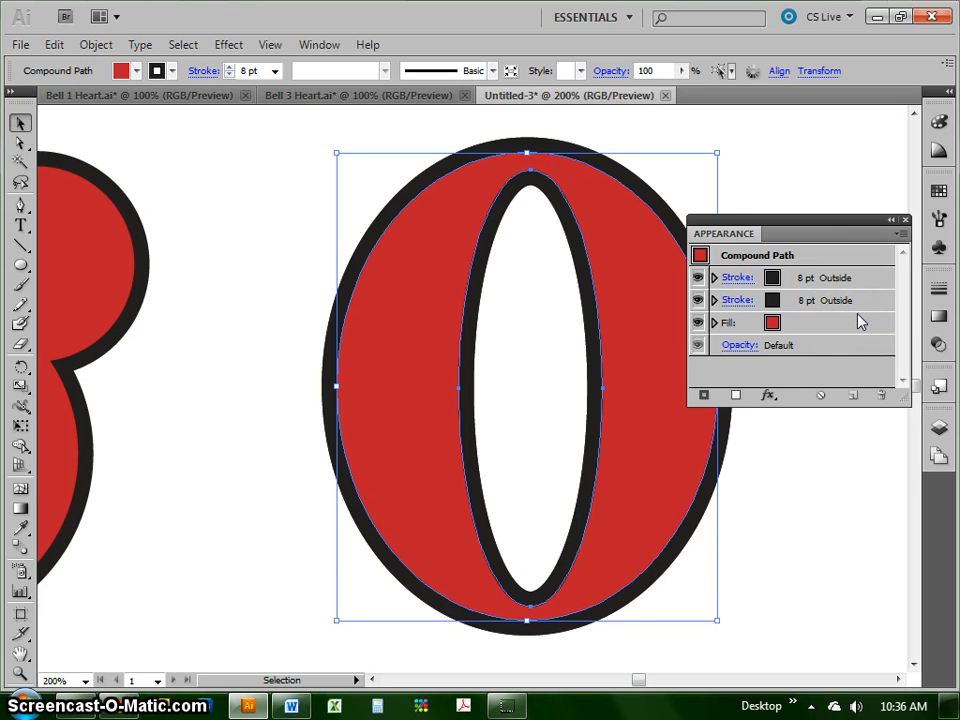
mouse_move(738, 375)
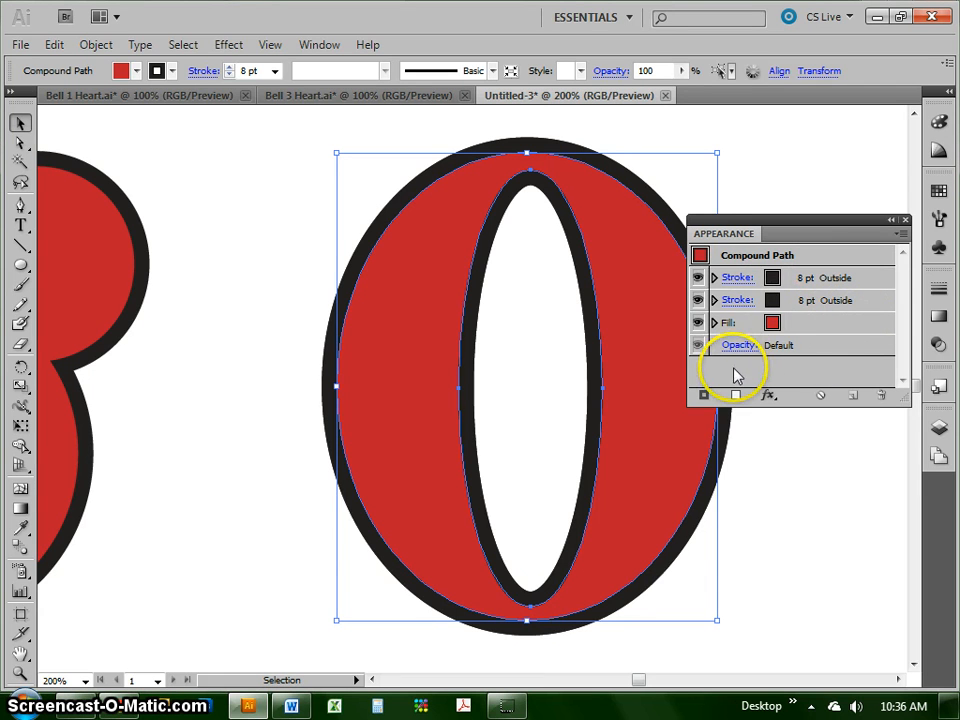
mouse_move(840, 285)
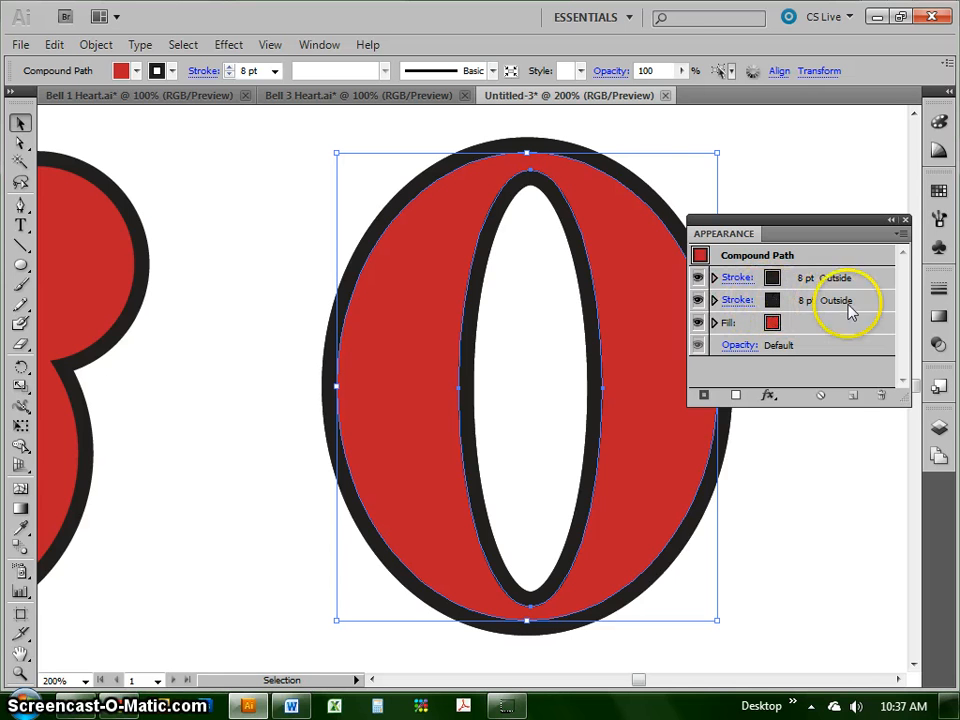
mouse_move(742, 285)
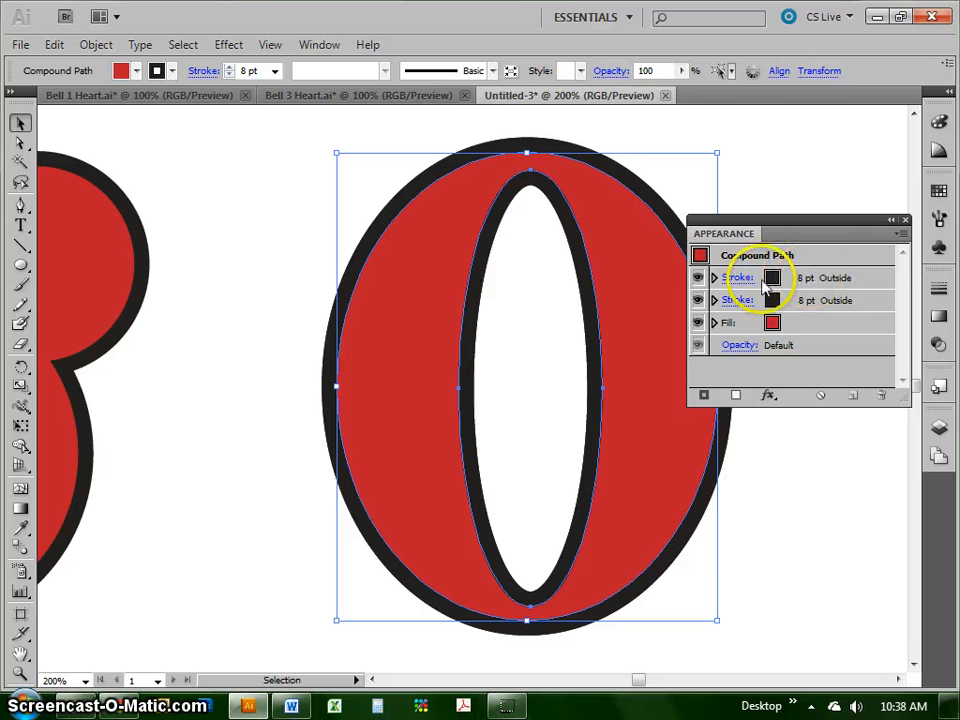
Target the O's lower stroke and show its stroke colour swatches
click(738, 300)
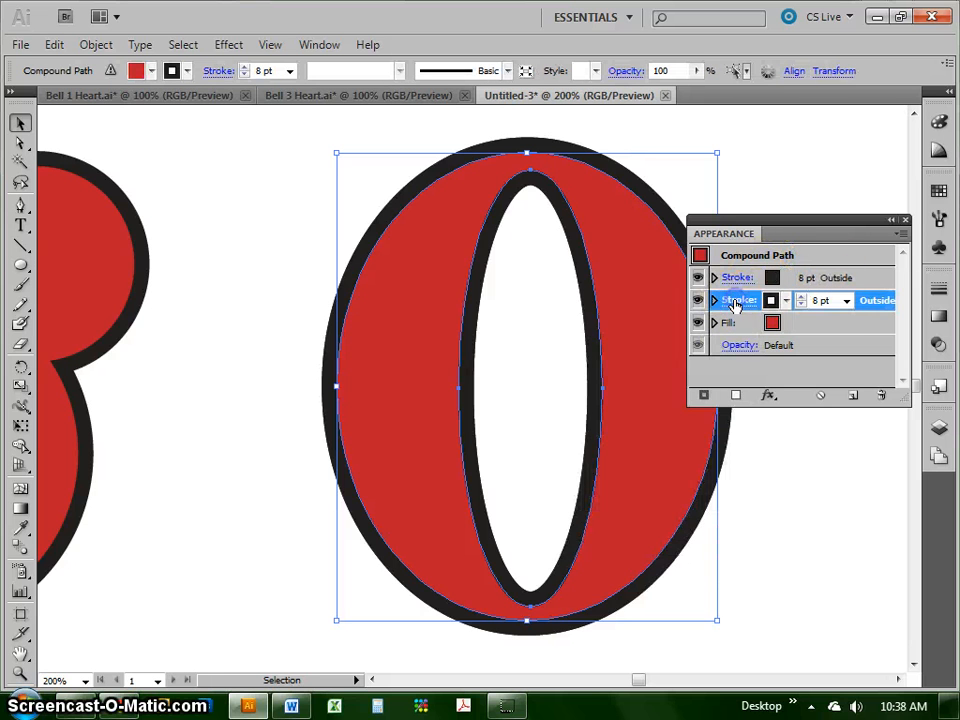
click(785, 300)
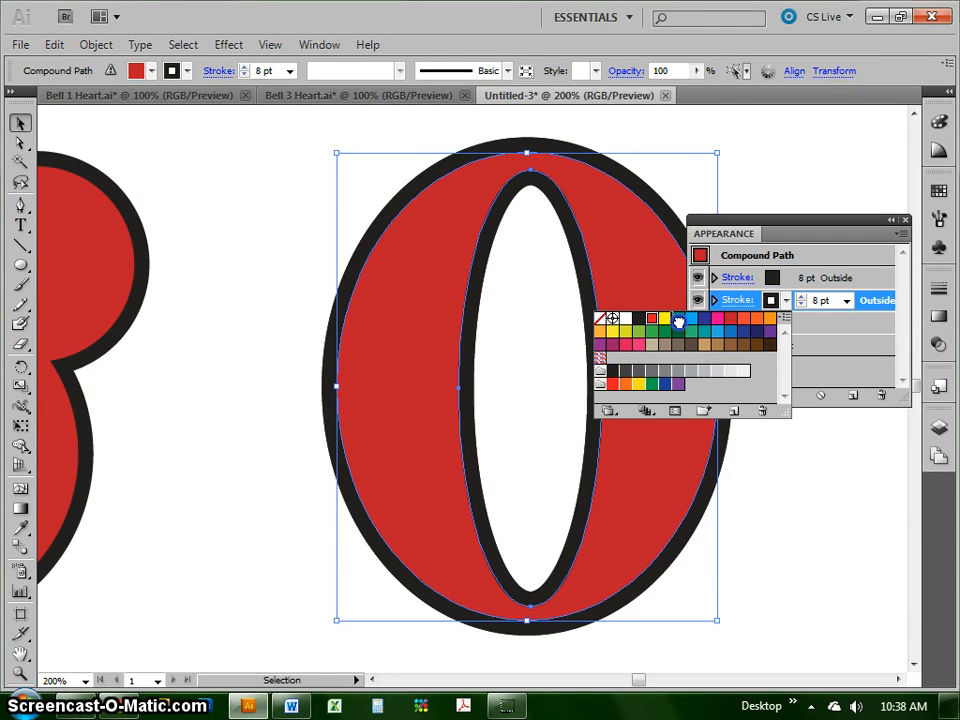
mouse_move(848, 335)
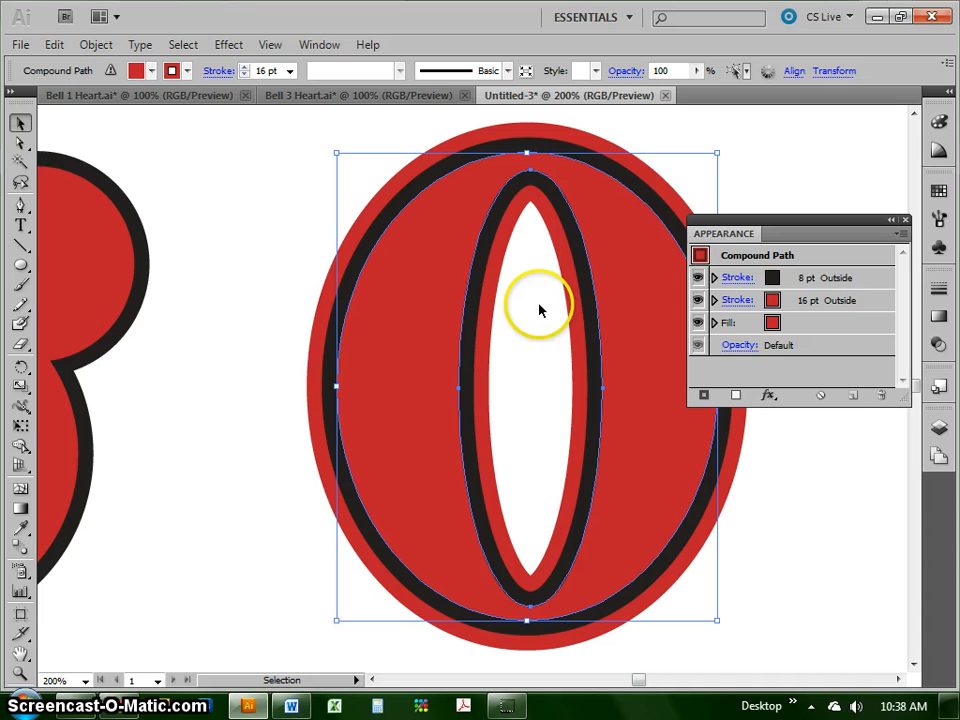
mouse_move(533, 232)
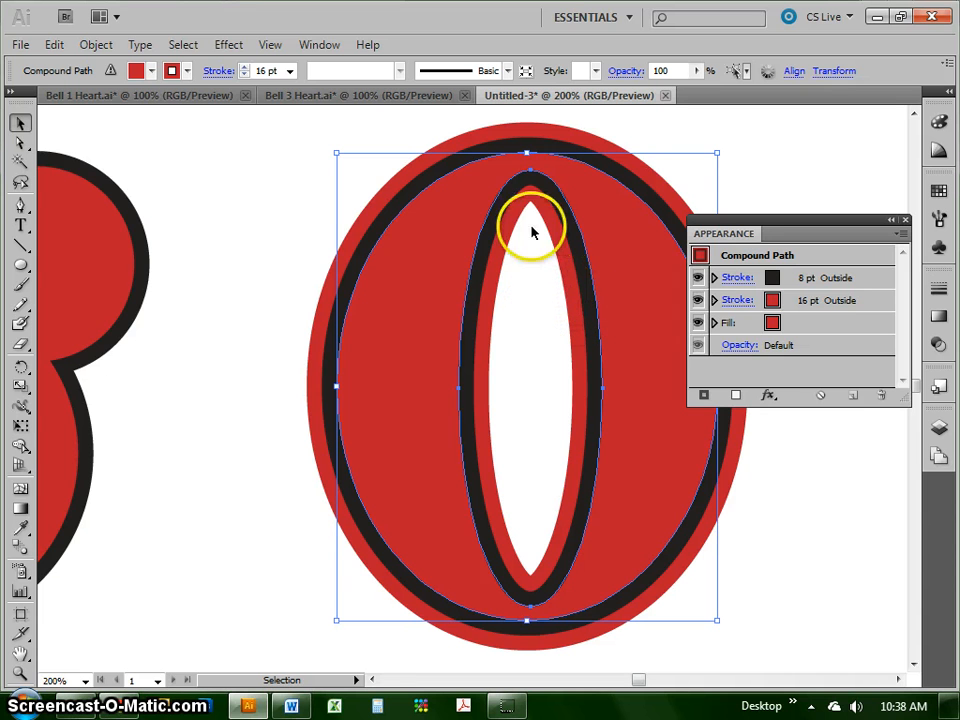